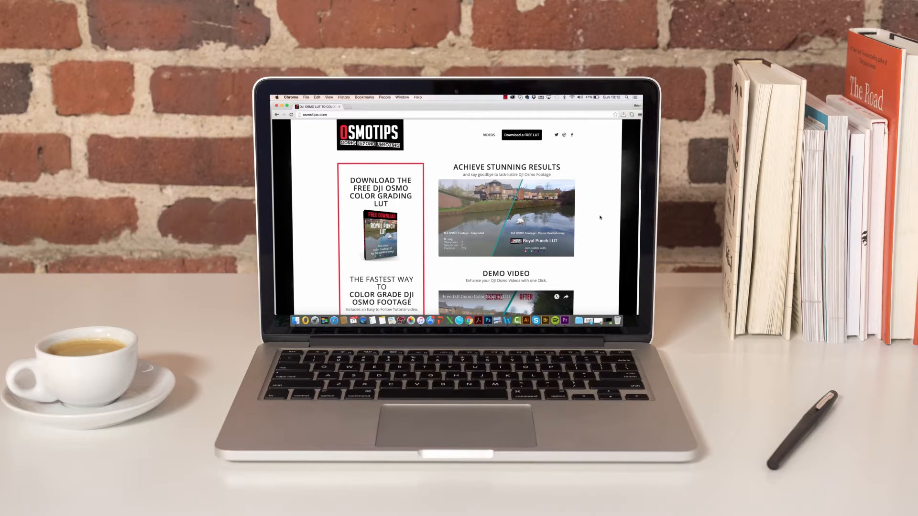
- Scroll down the osmotips.com Royal Punch LUT page in Chrome
scroll("down", 3)
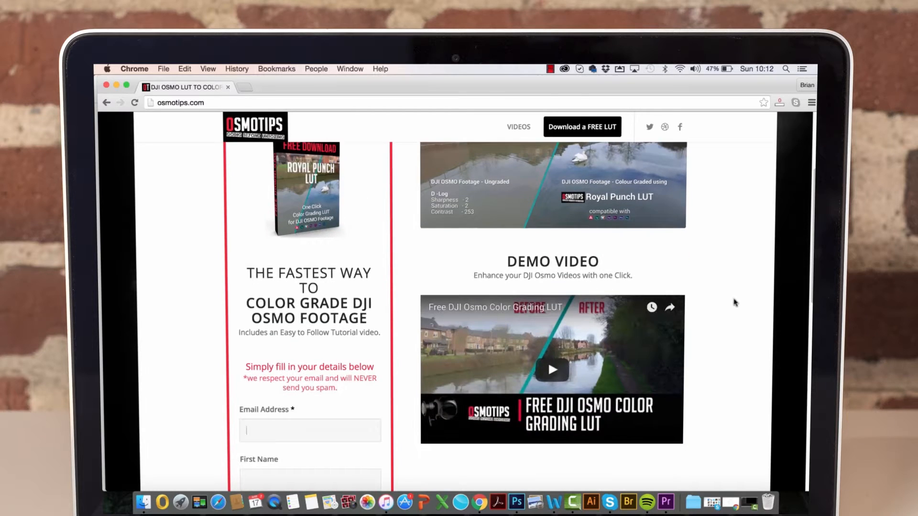
scroll("down", 3)
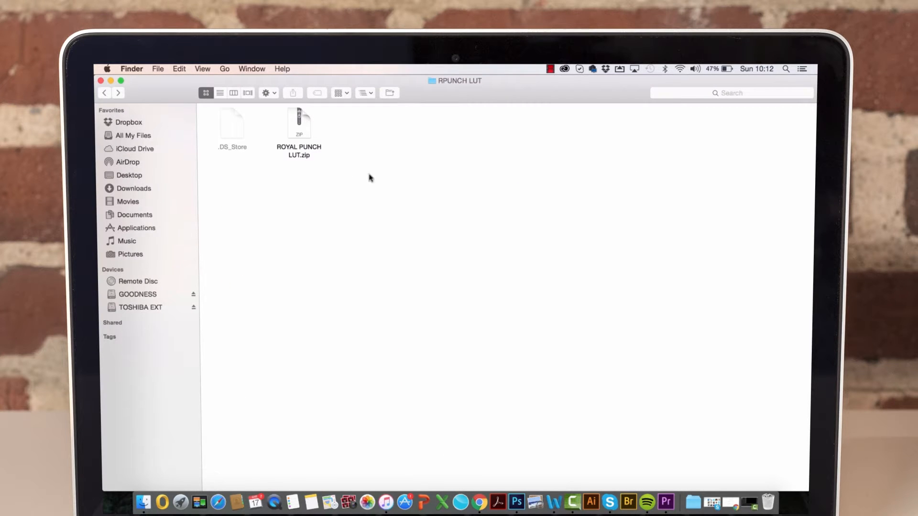
- Extract ROYAL PUNCH LUT.zip and view Royalpunch.cube and the Other LUT Formats folder
left_click(298, 124)
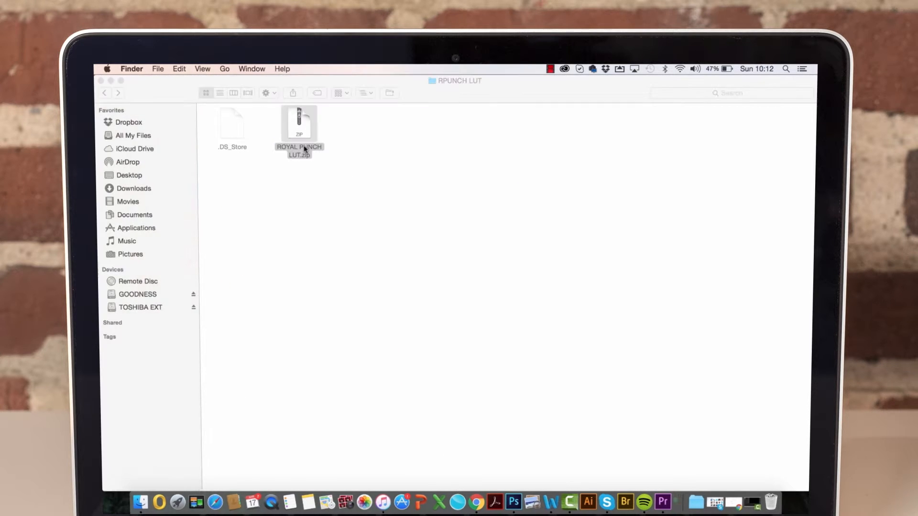
double_click(298, 123)
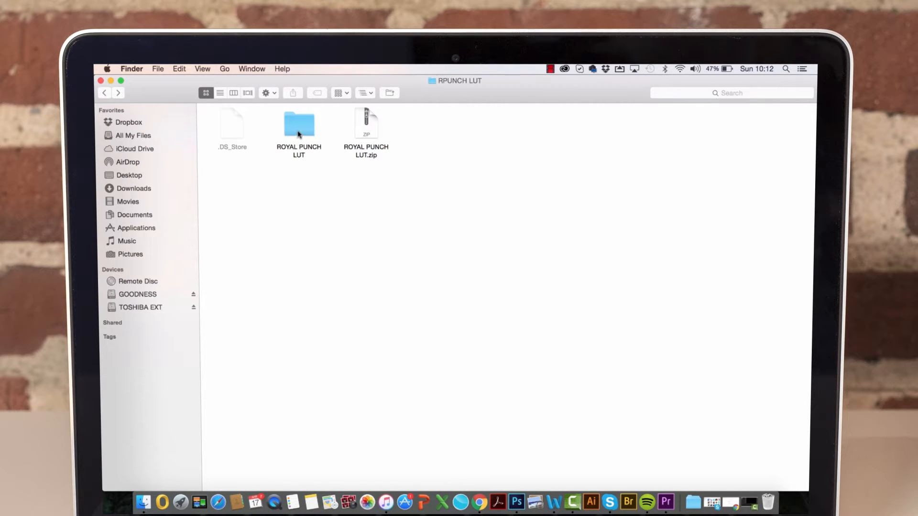
left_click(298, 123)
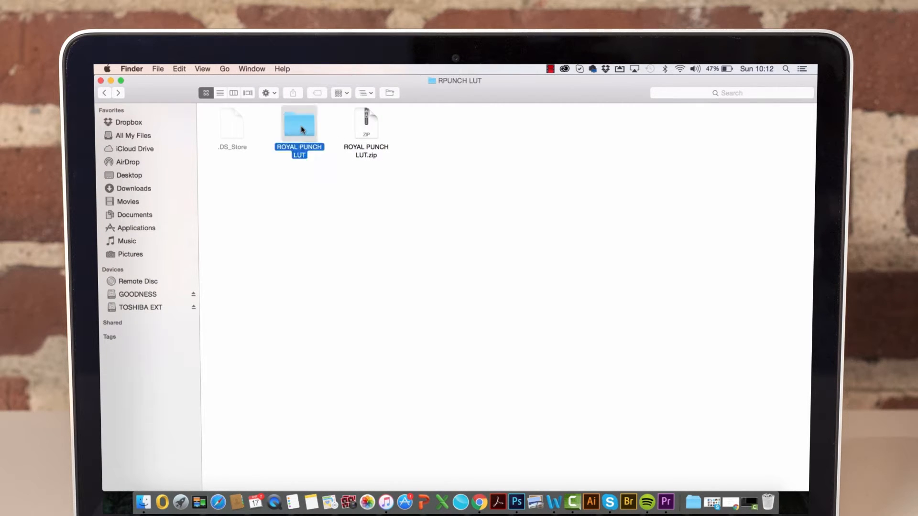
double_click(299, 123)
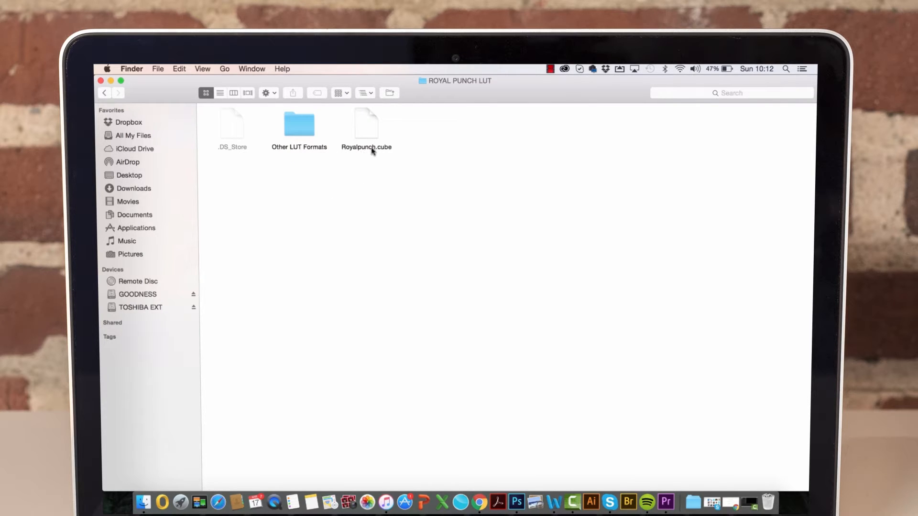
mouse_move(395, 153)
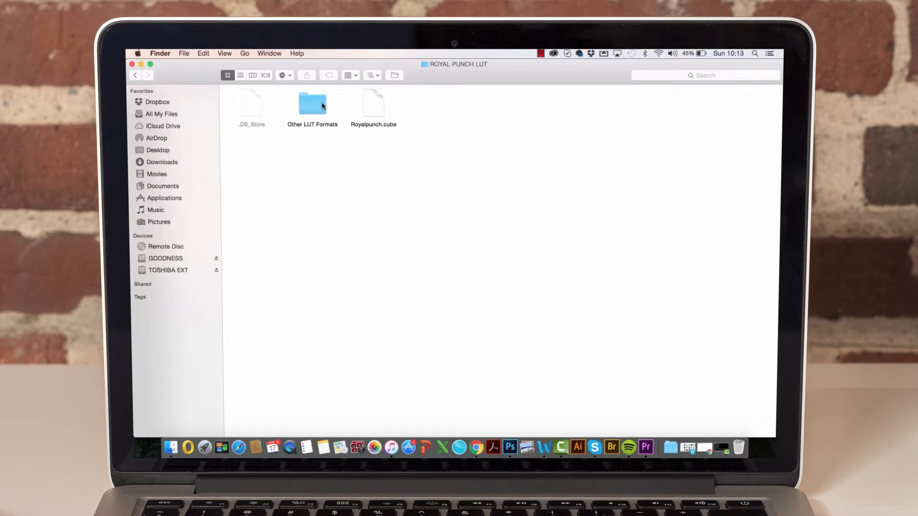
double_click(311, 103)
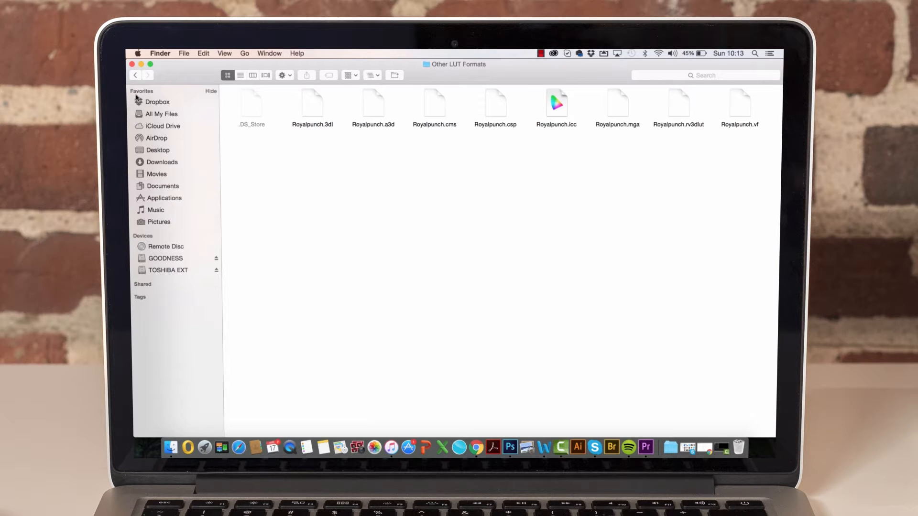
left_click(135, 75)
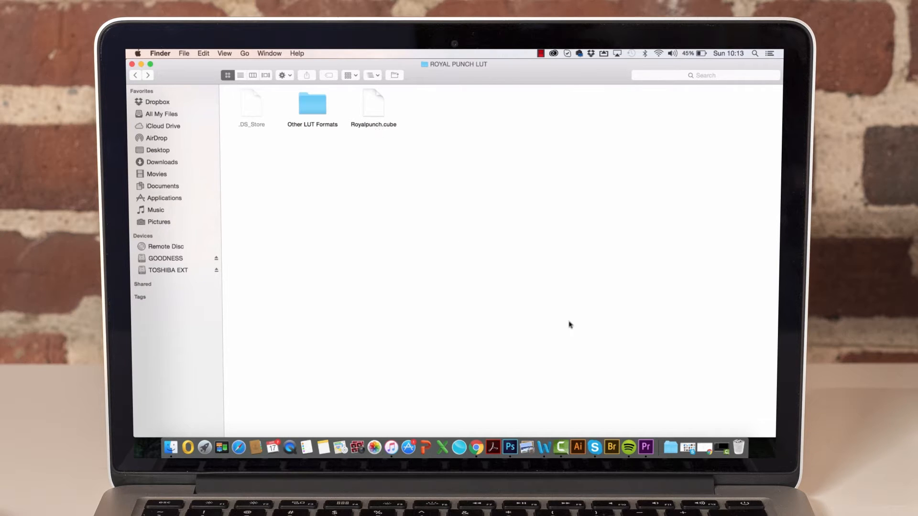
mouse_move(646, 447)
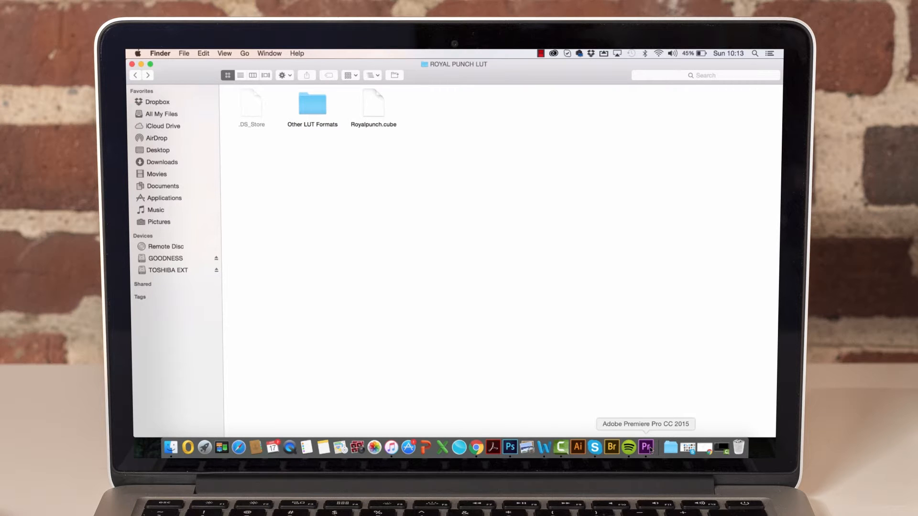
- Switch to the Premiere Pro project and search the Effects panel for Lumetri Color
left_click(645, 447)
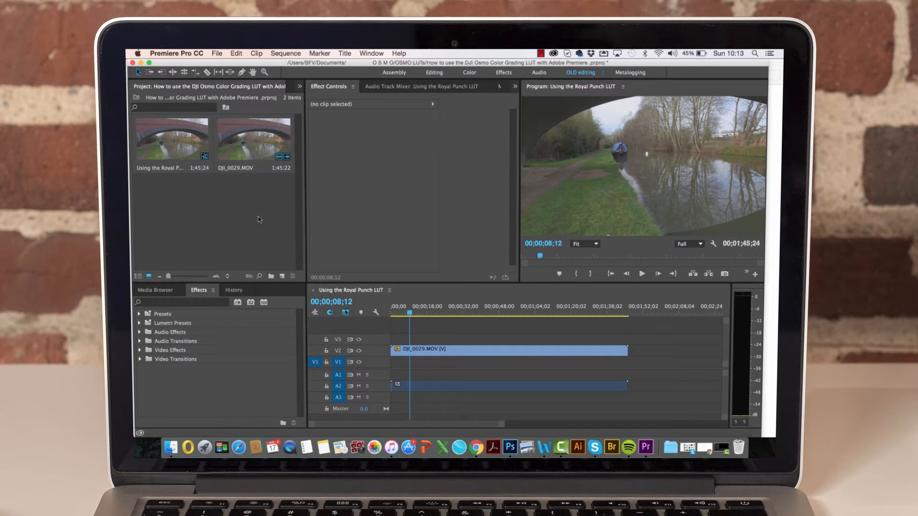
mouse_move(365, 302)
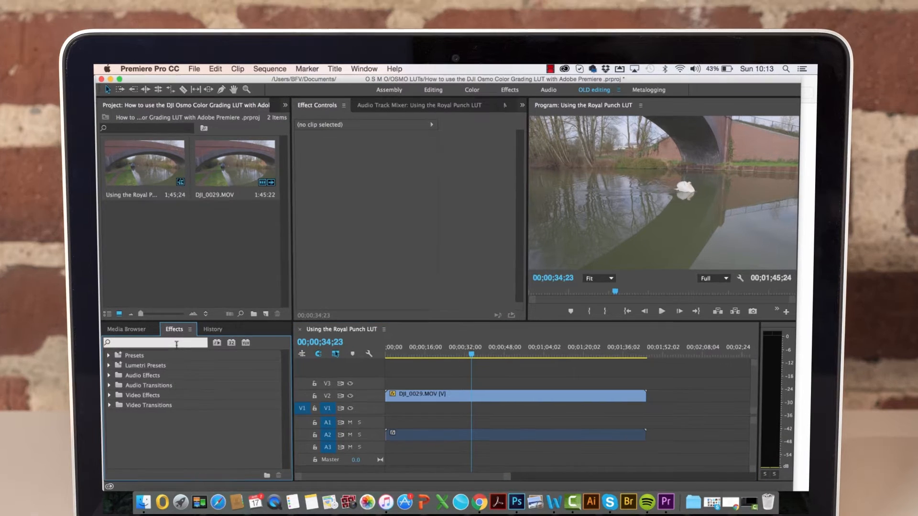
type("lumetri")
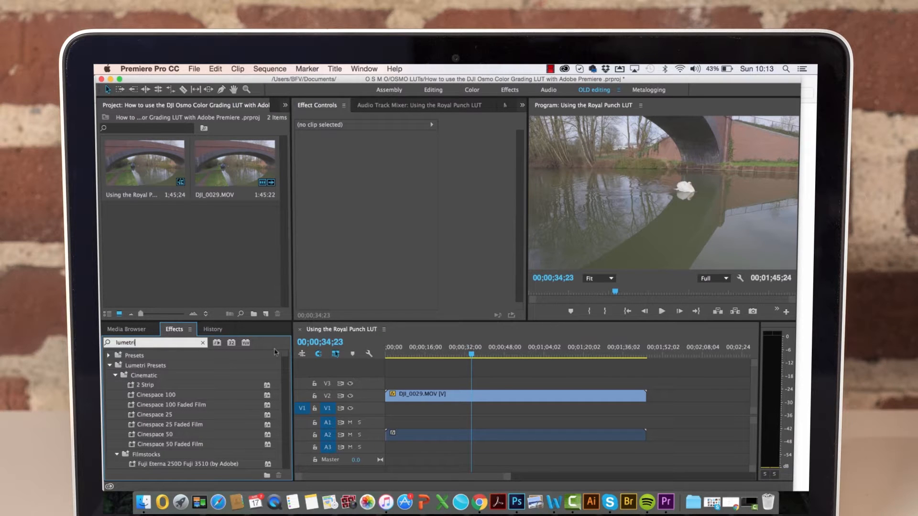
scroll("down", 3)
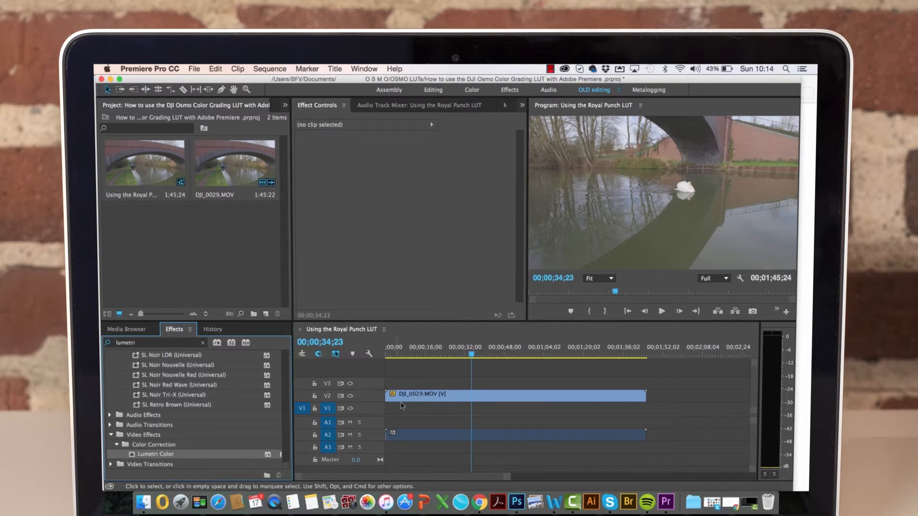
mouse_move(428, 399)
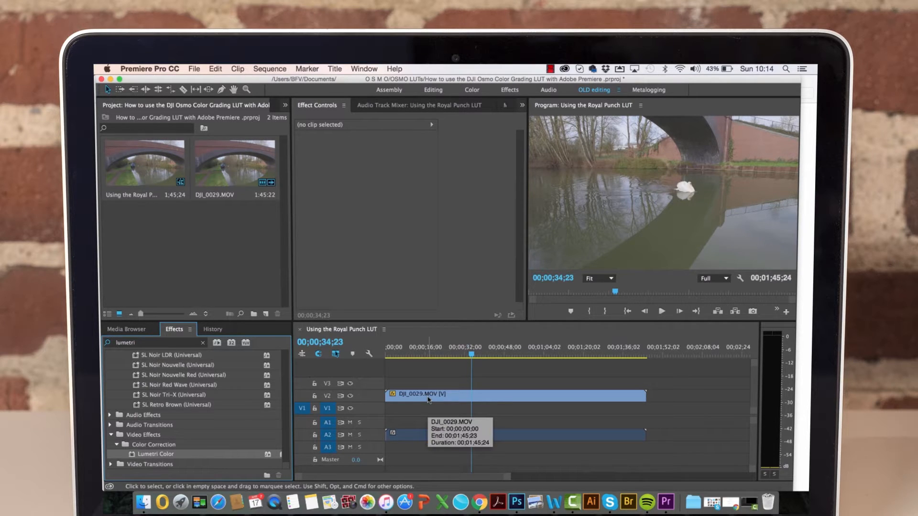
mouse_move(449, 417)
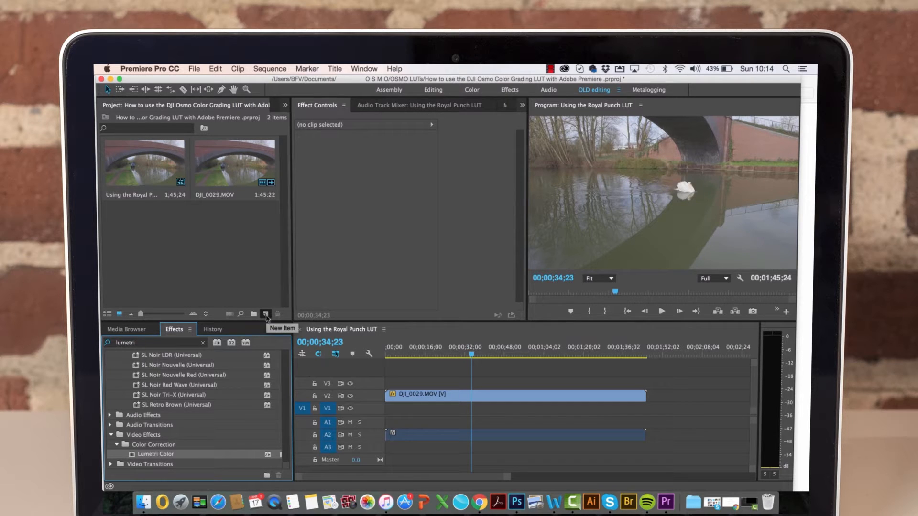
- Create a default adjustment layer above the Osmo clip and apply Lumetri Color to it
left_click(265, 314)
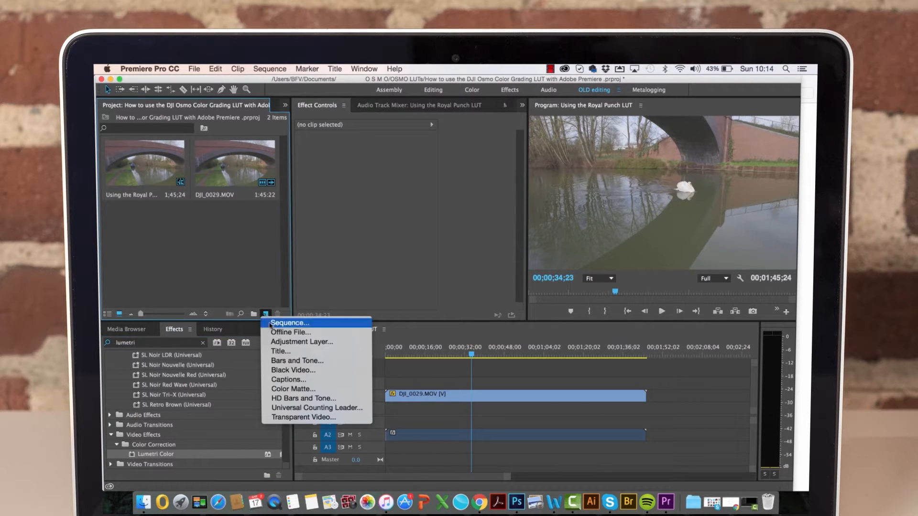
left_click(301, 342)
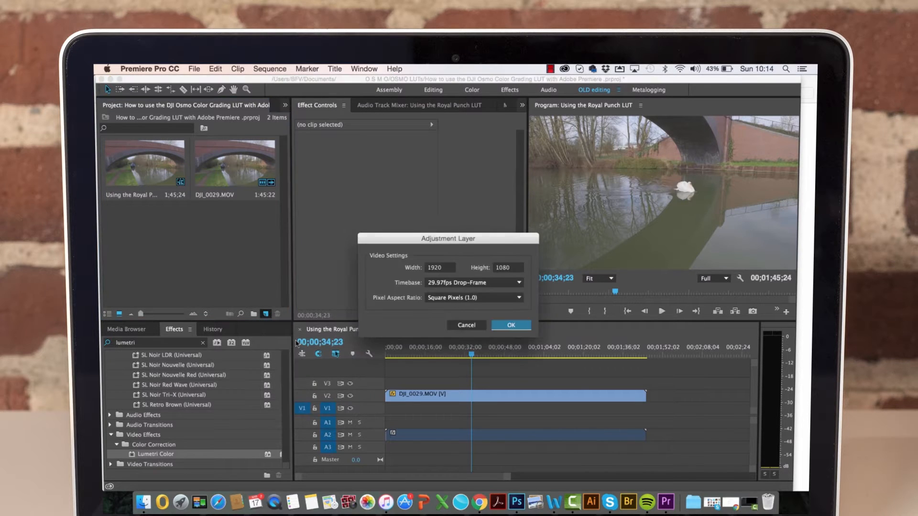
left_click(510, 325)
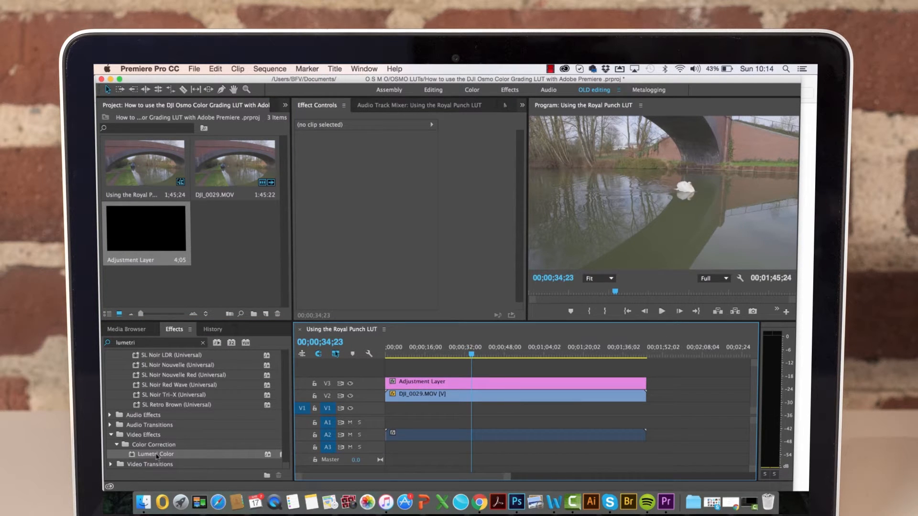
left_click_drag(155, 453, 424, 382)
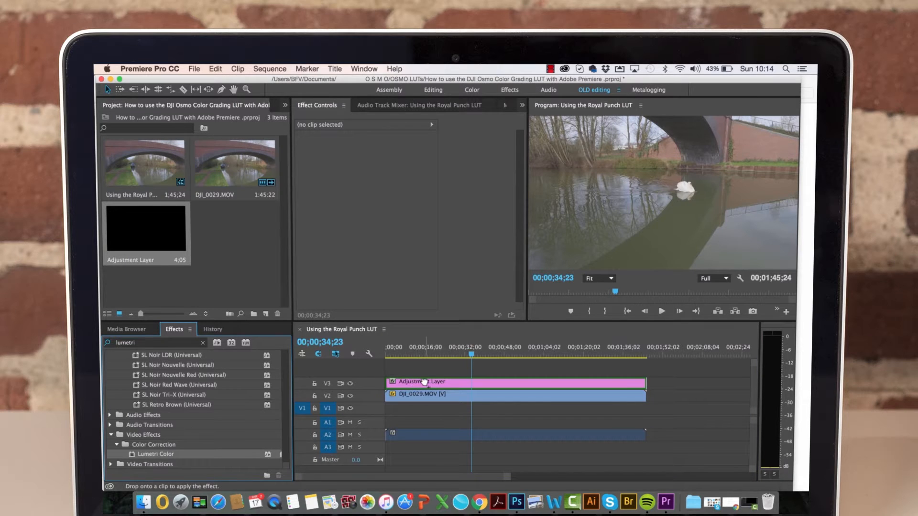
left_click(422, 381)
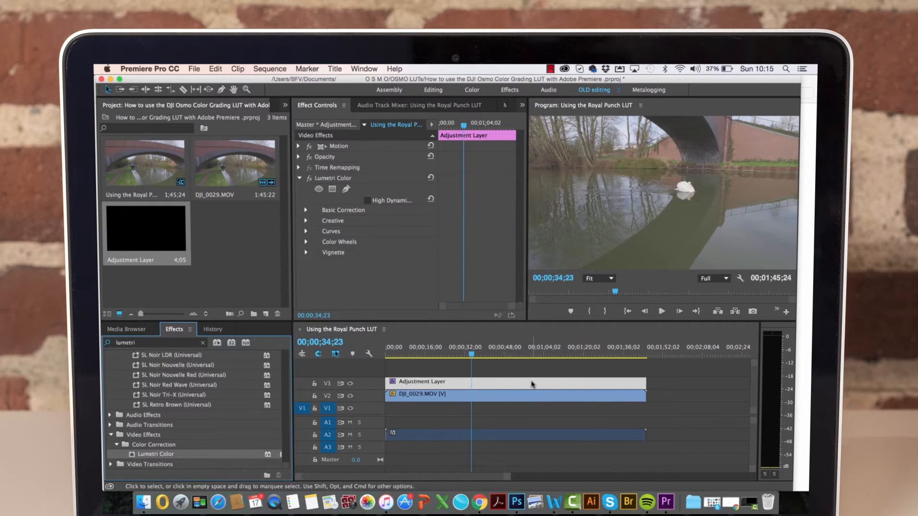
mouse_move(486, 321)
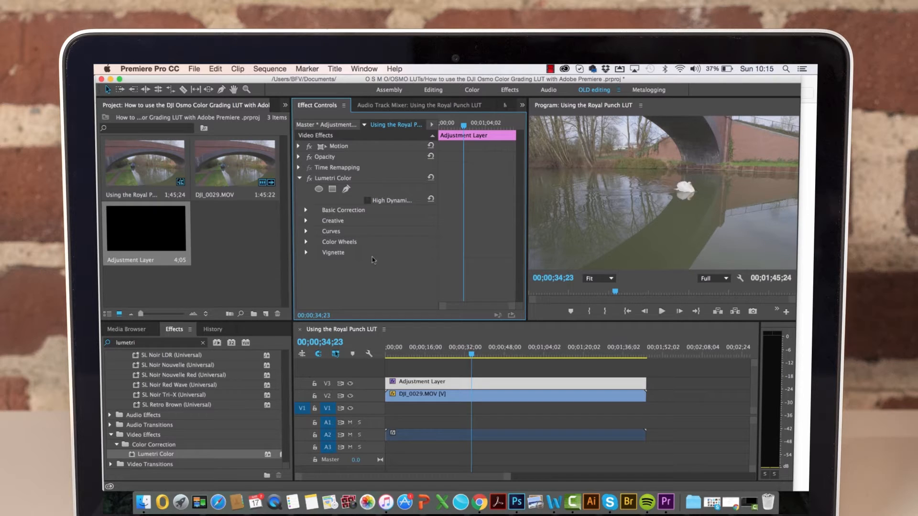
mouse_move(393, 218)
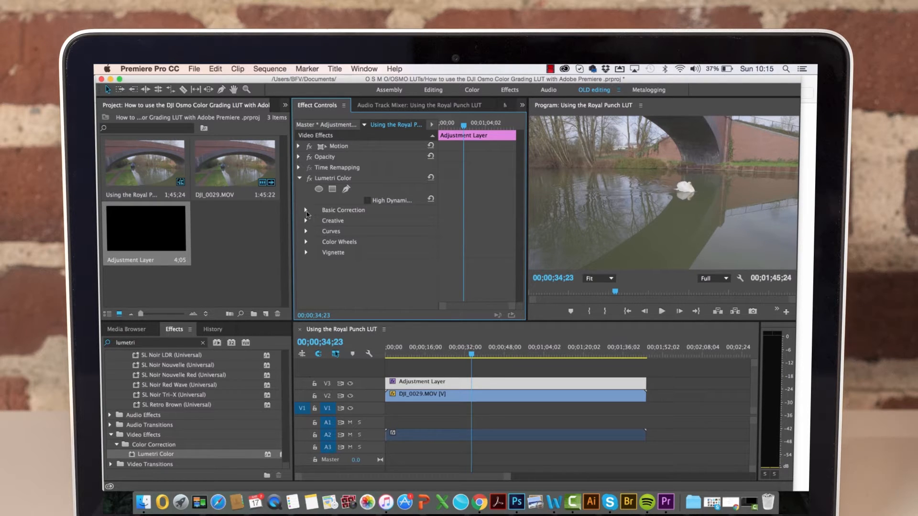
- Review the Basic Correction Input LUT list, keep None, and collapse the section
left_click(306, 210)
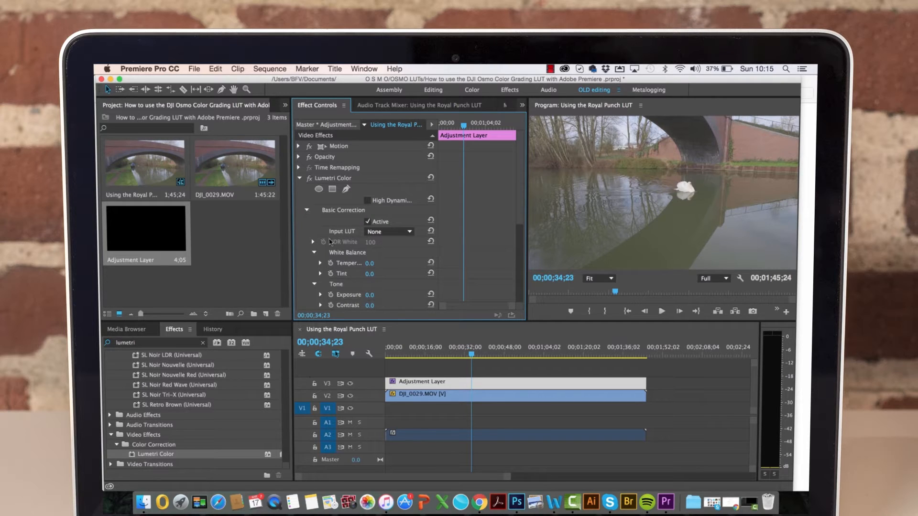
left_click(388, 231)
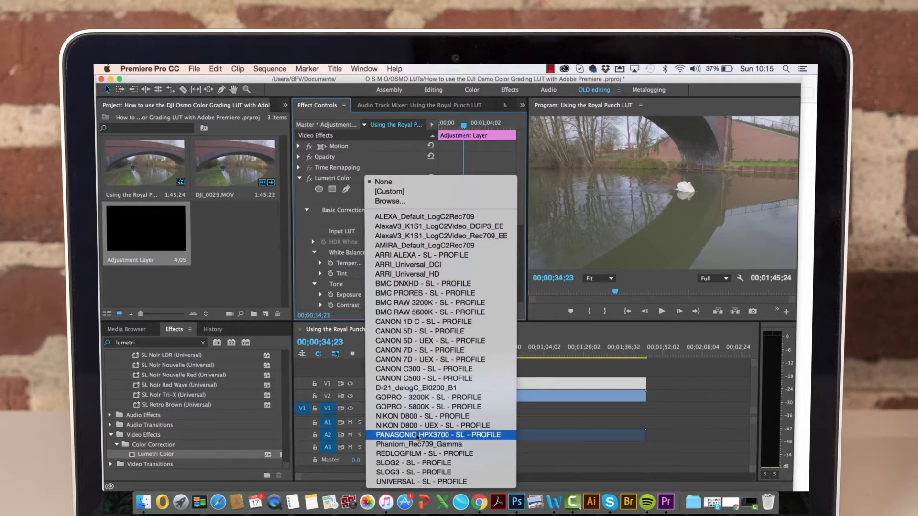
mouse_move(423, 217)
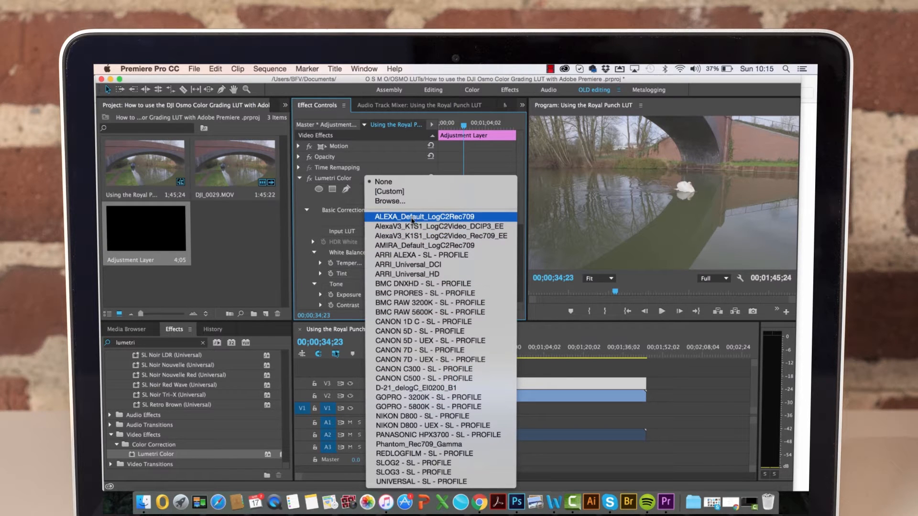
mouse_move(429, 359)
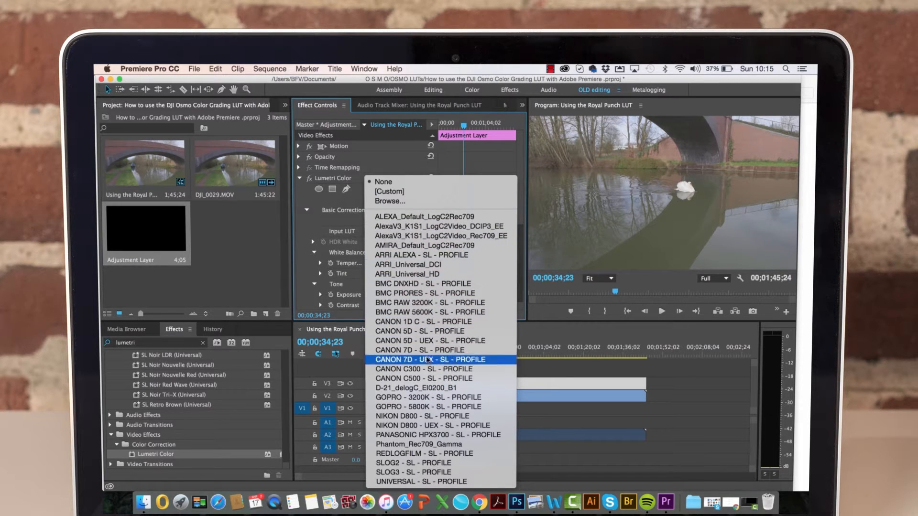
mouse_move(420, 254)
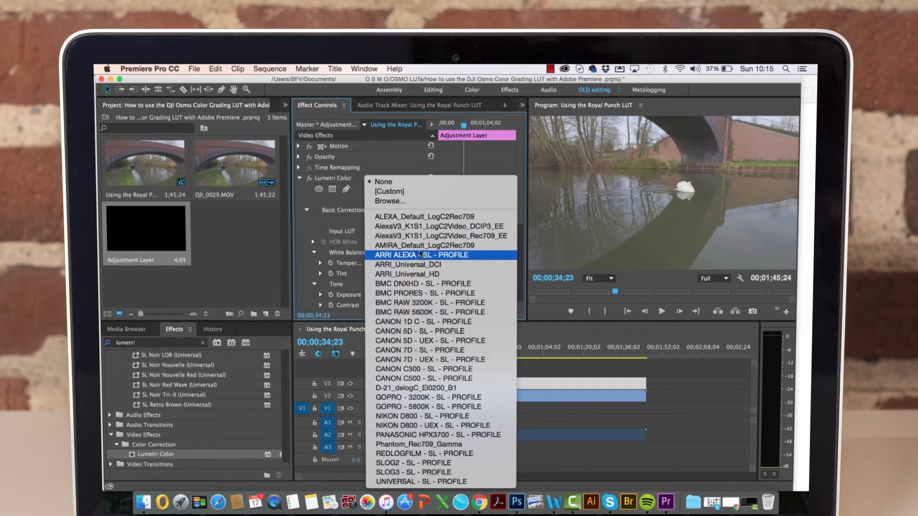
mouse_move(391, 200)
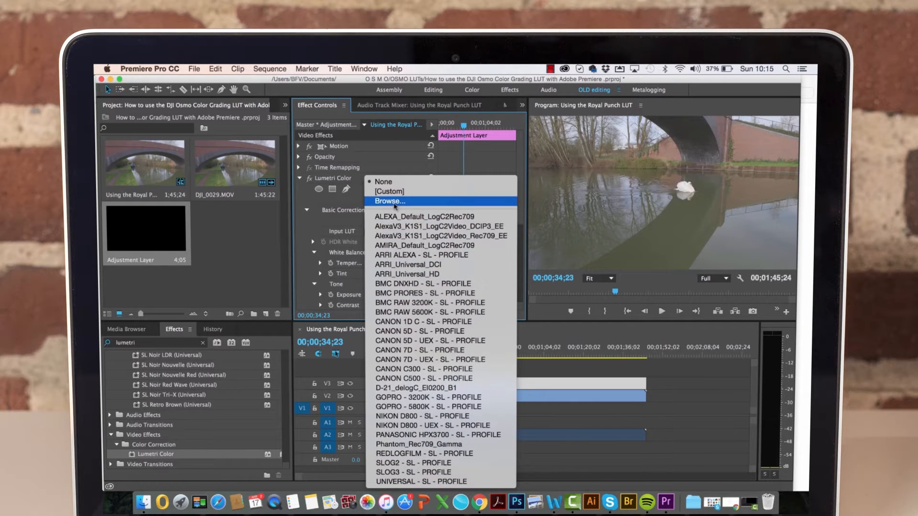
mouse_move(393, 203)
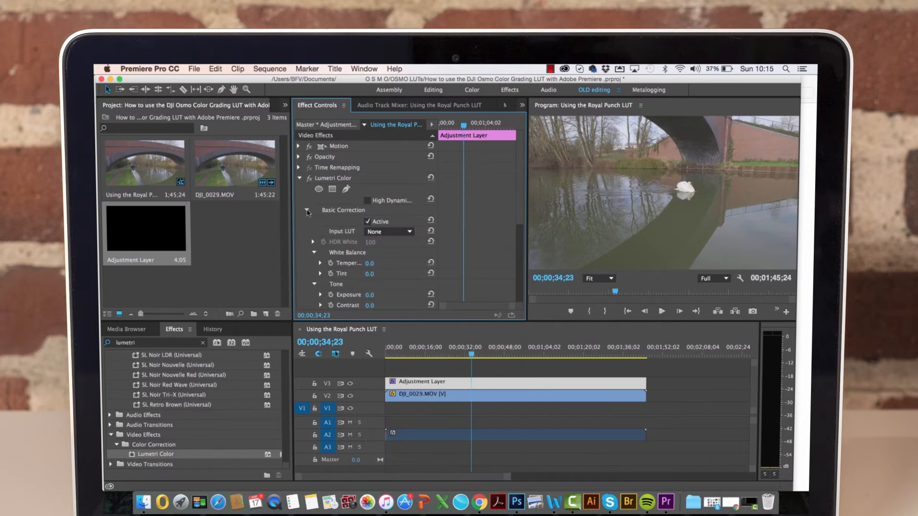
left_click(306, 210)
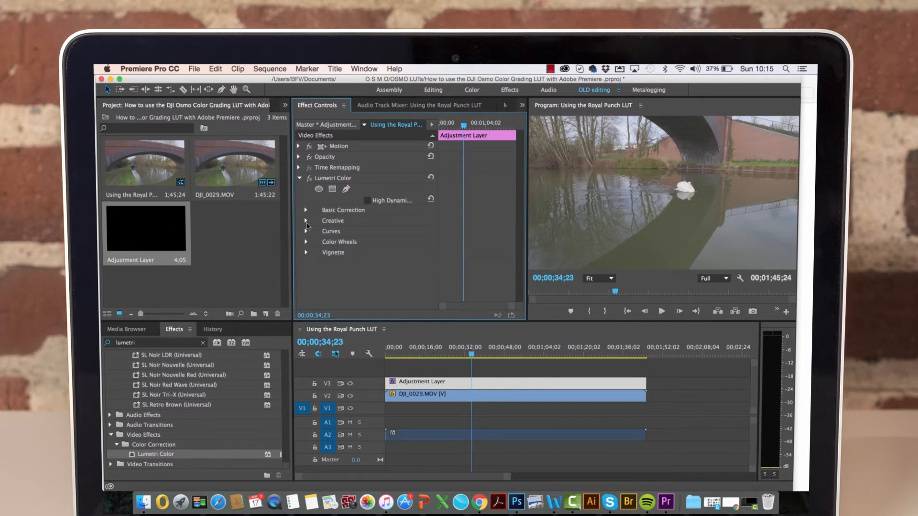
- In the Creative section, choose Browse… from the Look list to load a custom LUT
left_click(306, 221)
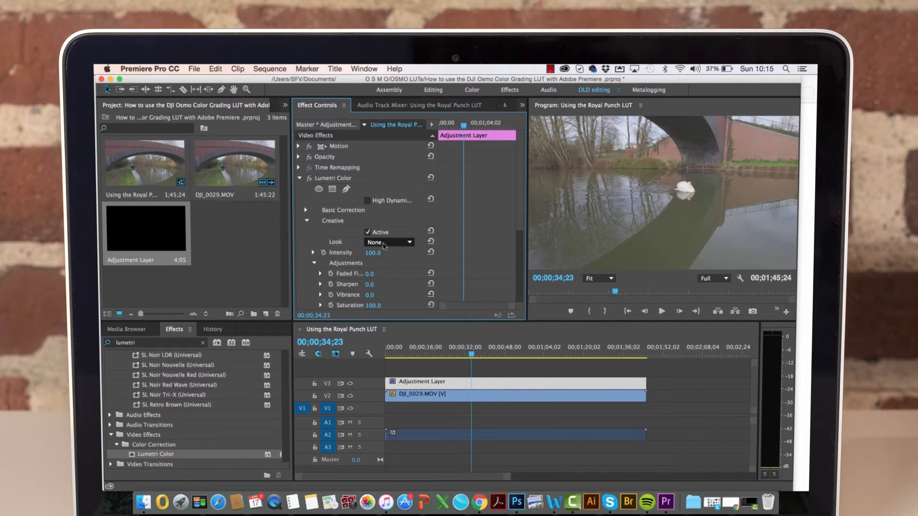
left_click(388, 242)
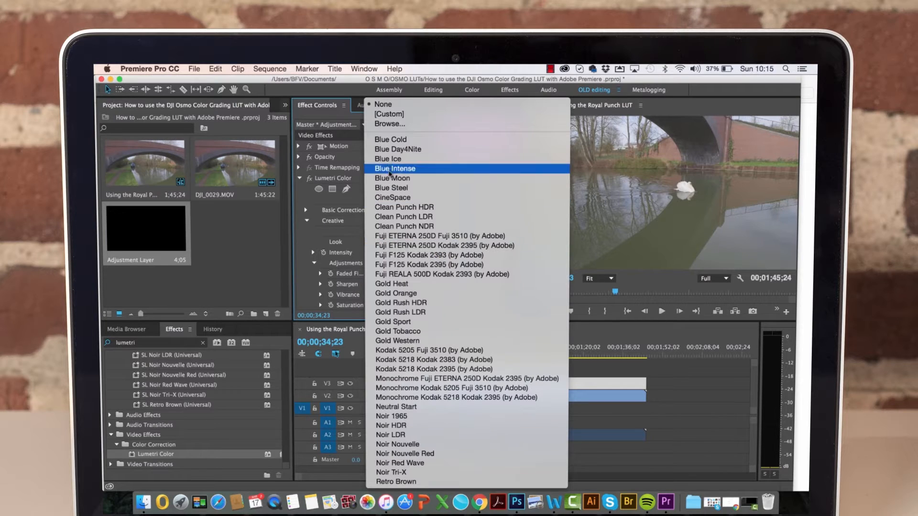
left_click(390, 123)
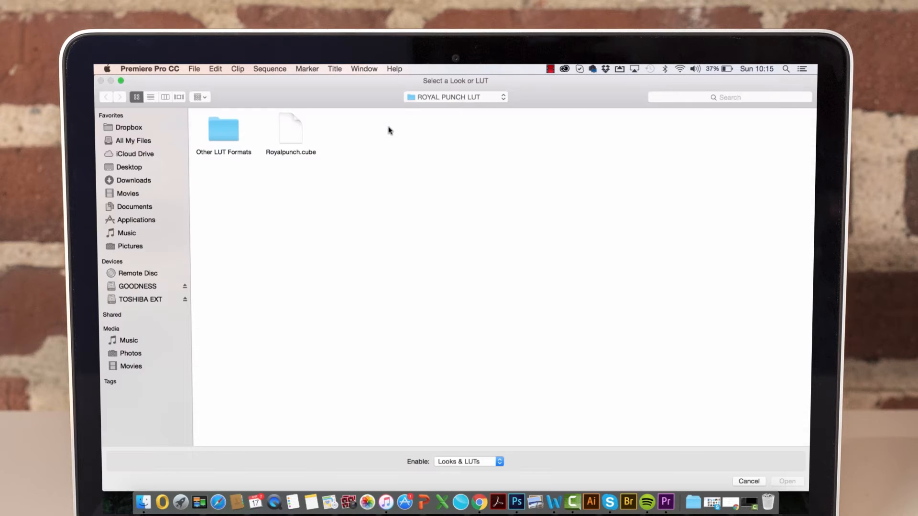
mouse_move(351, 149)
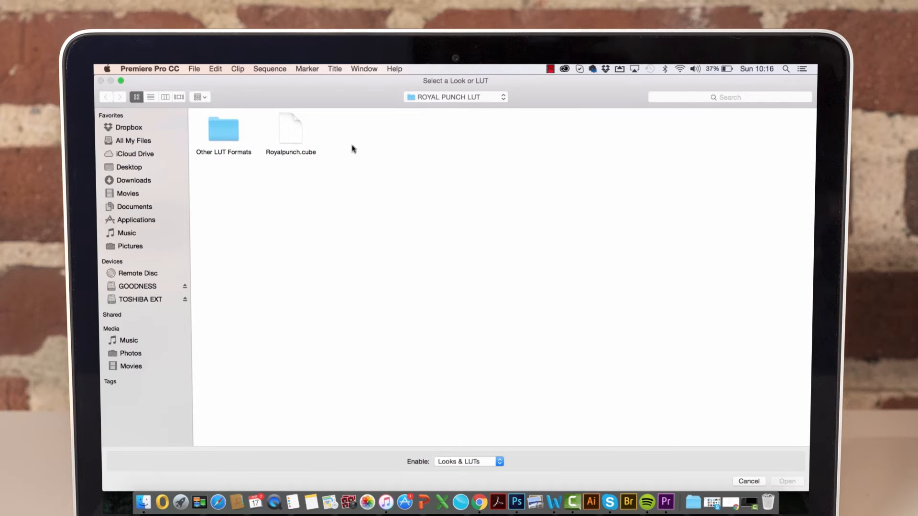
mouse_move(336, 173)
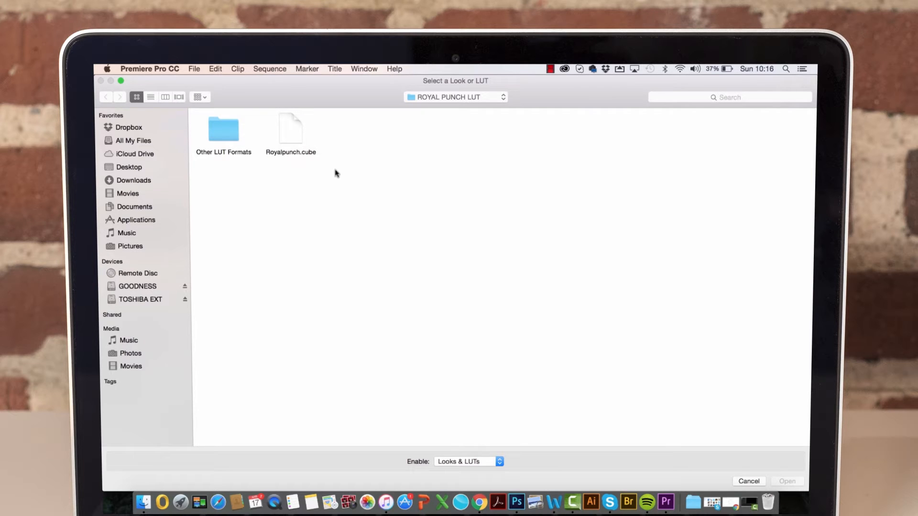
mouse_move(272, 183)
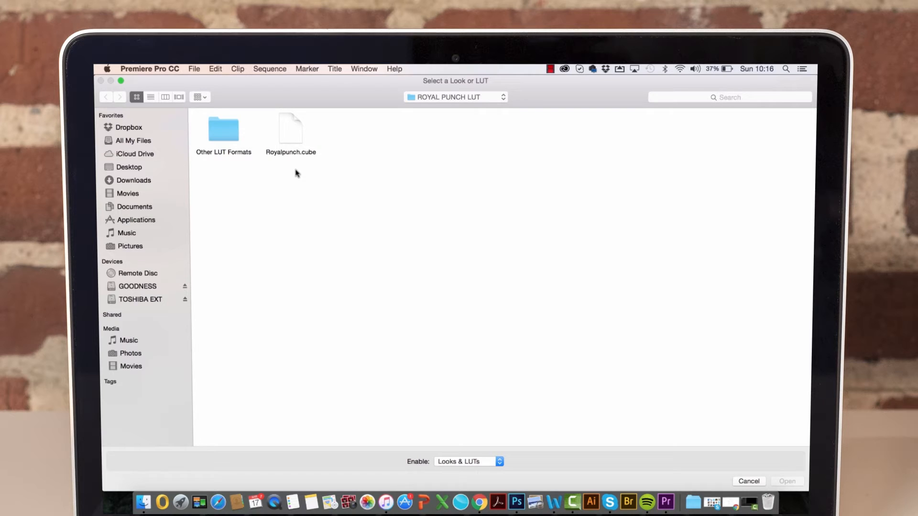
- Load Royalpunch.cube as the Creative look, grading the Osmo footage
left_click(290, 127)
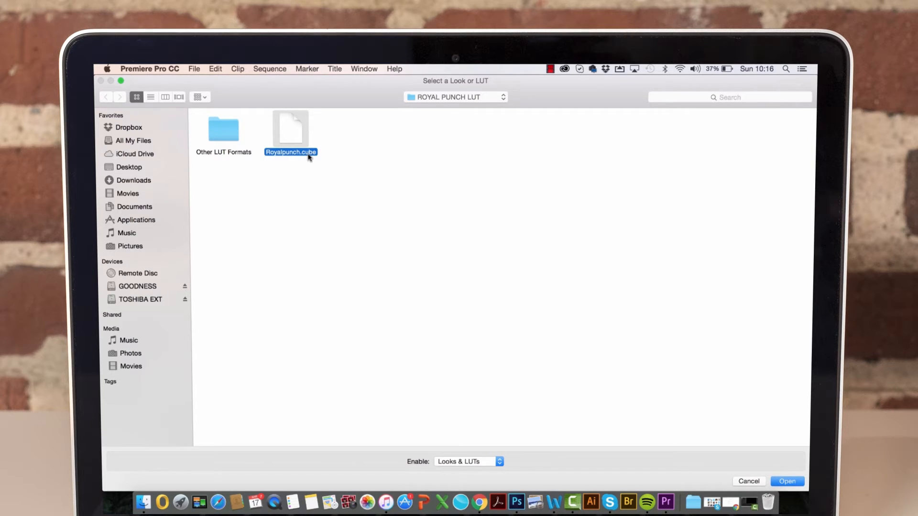
left_click(787, 481)
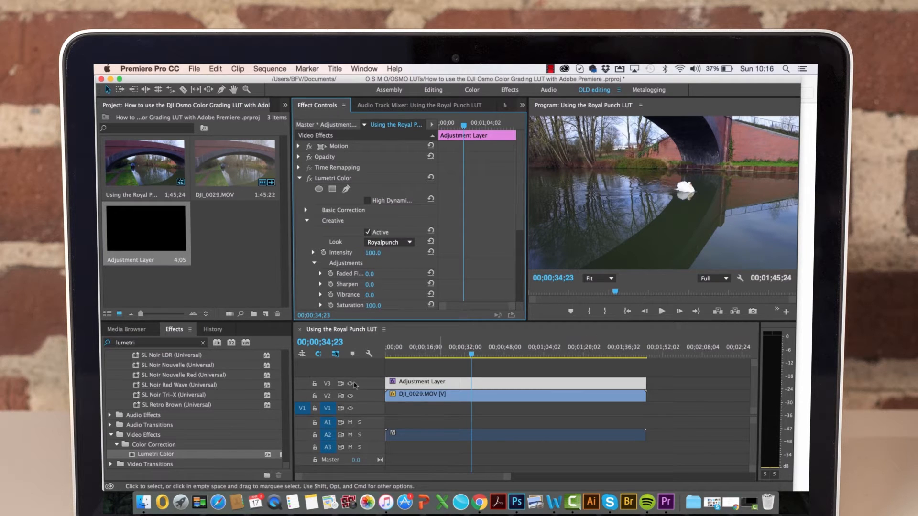
- Collapse the Creative section so every Lumetri section heading is folded
left_click(350, 385)
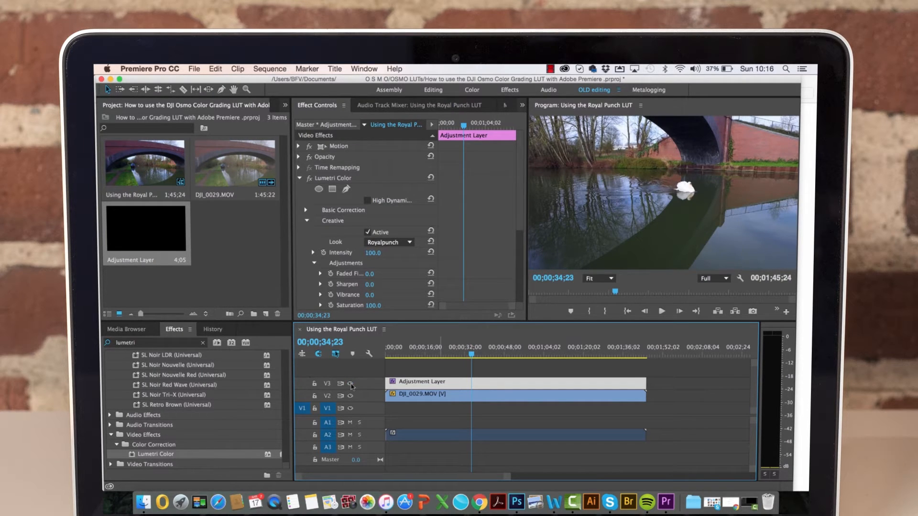
left_click(305, 221)
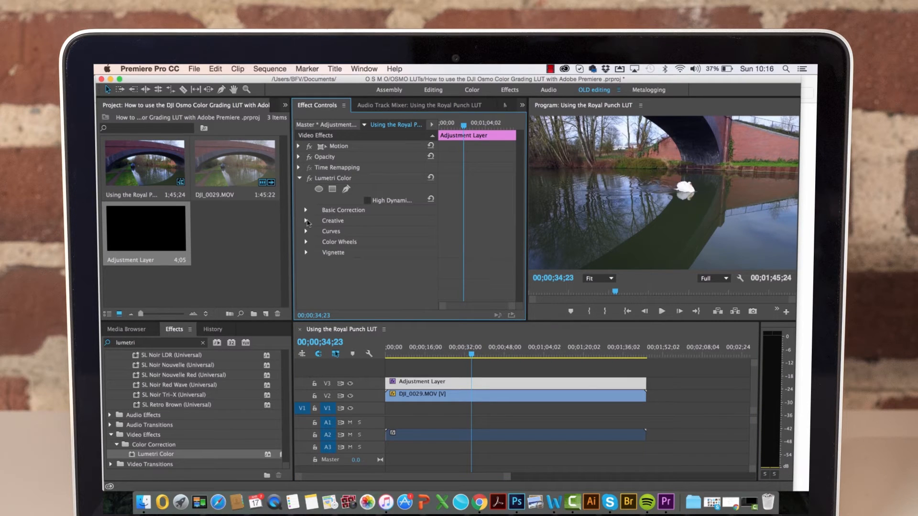
mouse_move(370, 220)
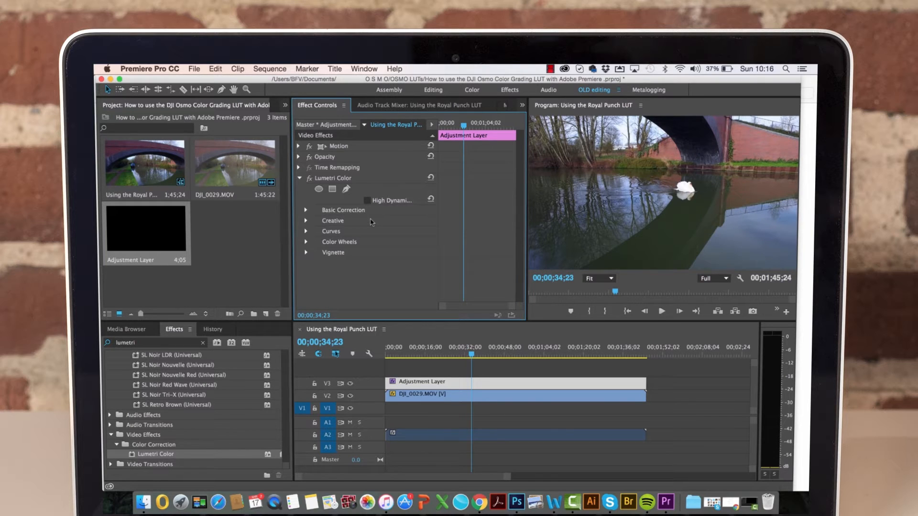
mouse_move(361, 223)
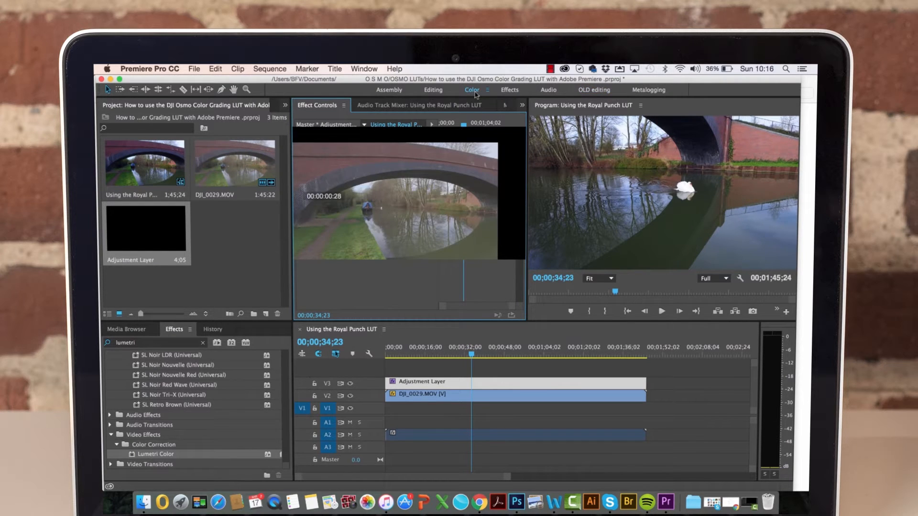
- Switch to the Color workspace and toggle Creative off then on to compare the look
left_click(471, 89)
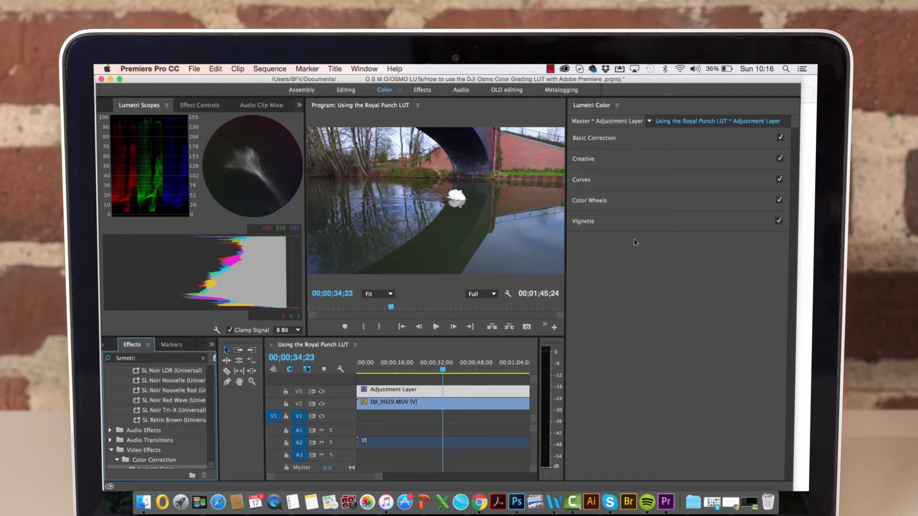
mouse_move(641, 164)
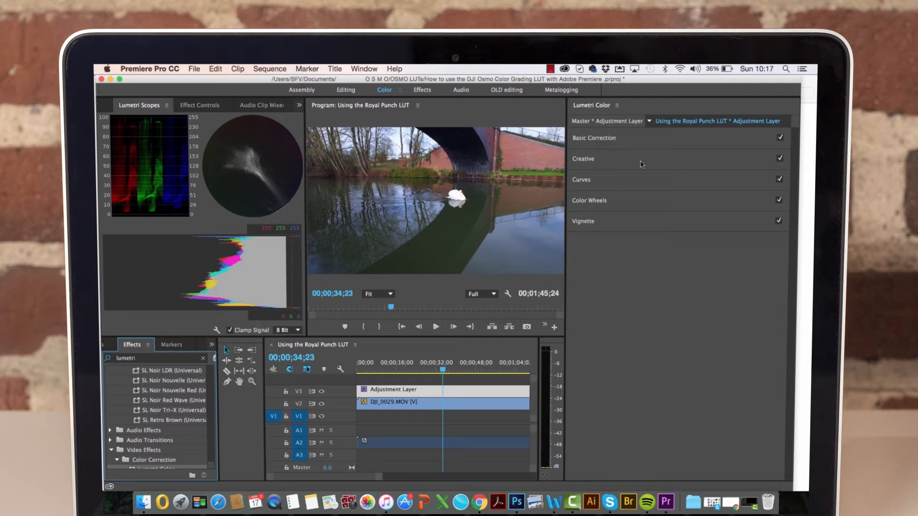
left_click(780, 158)
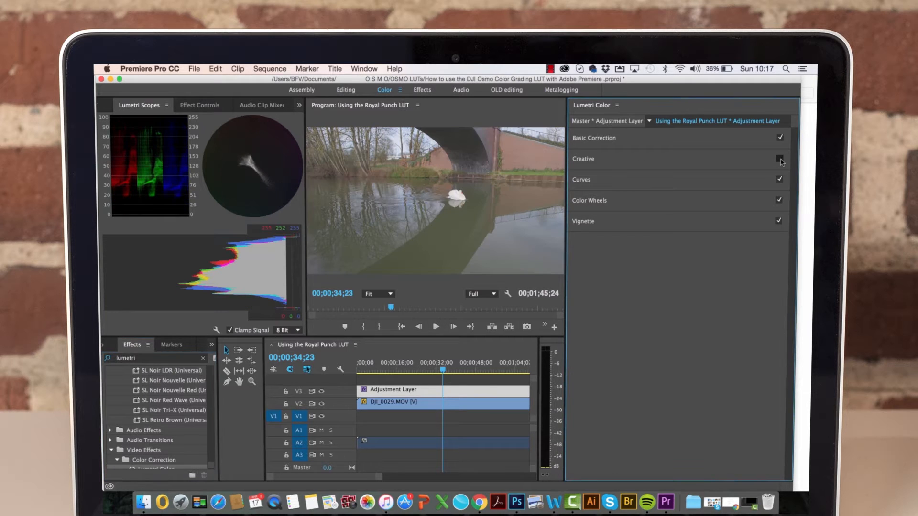
left_click(780, 159)
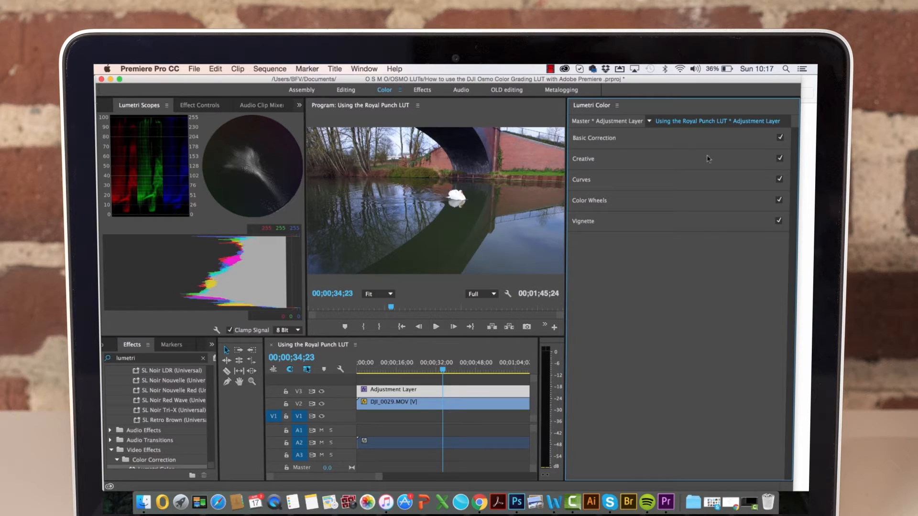
mouse_move(473, 204)
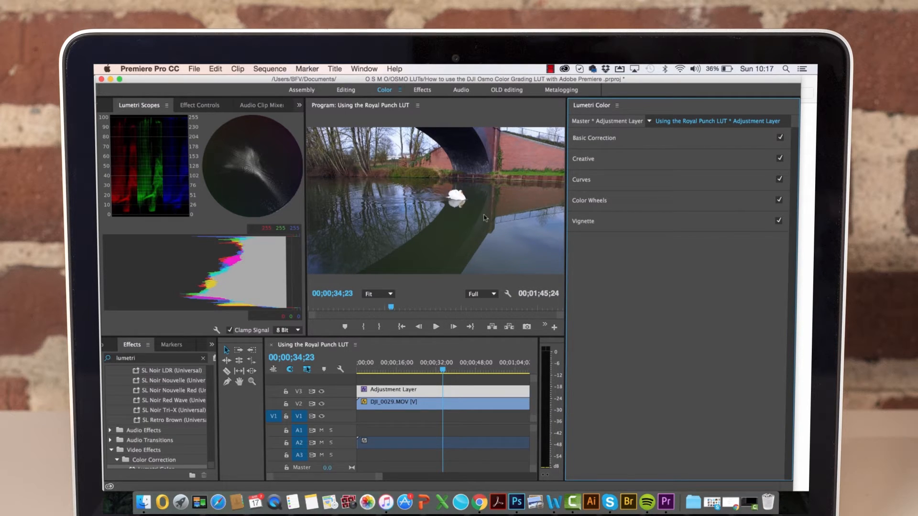
mouse_move(426, 232)
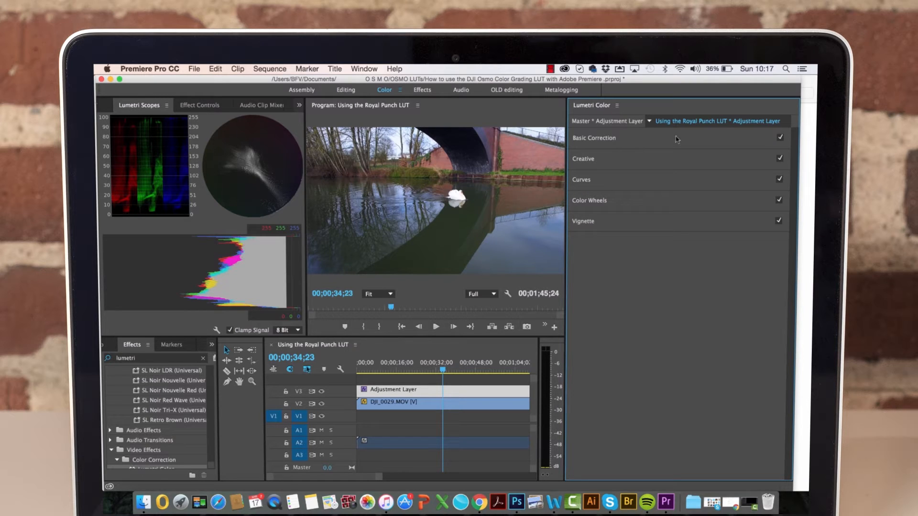
- Set Tone to Exposure 0.3, Contrast -17.1, Highlights 24, Shadows -12.2 and collapse Basic Correction
left_click(594, 137)
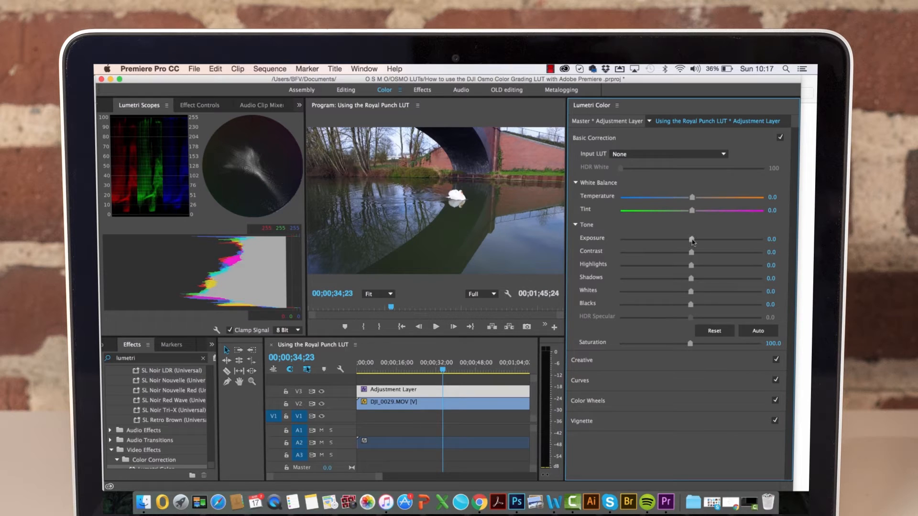
left_click_drag(692, 239, 696, 239)
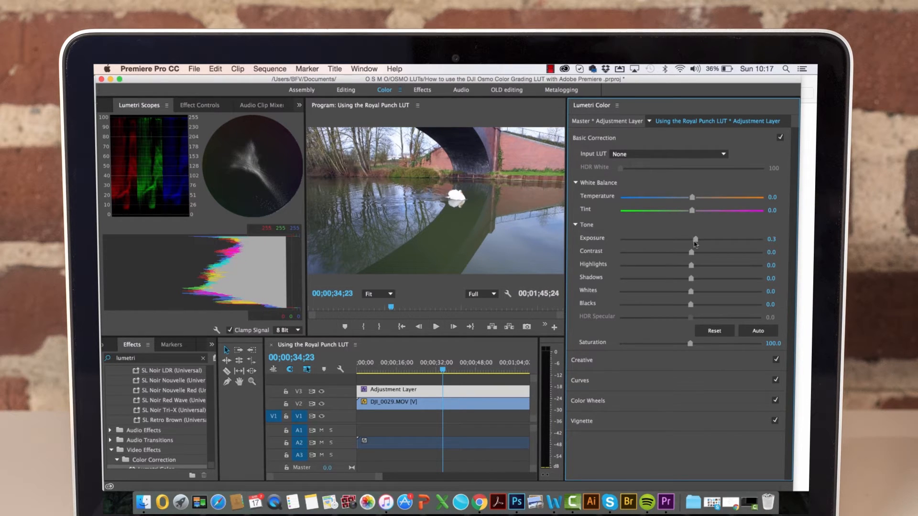
left_click_drag(692, 251, 689, 252)
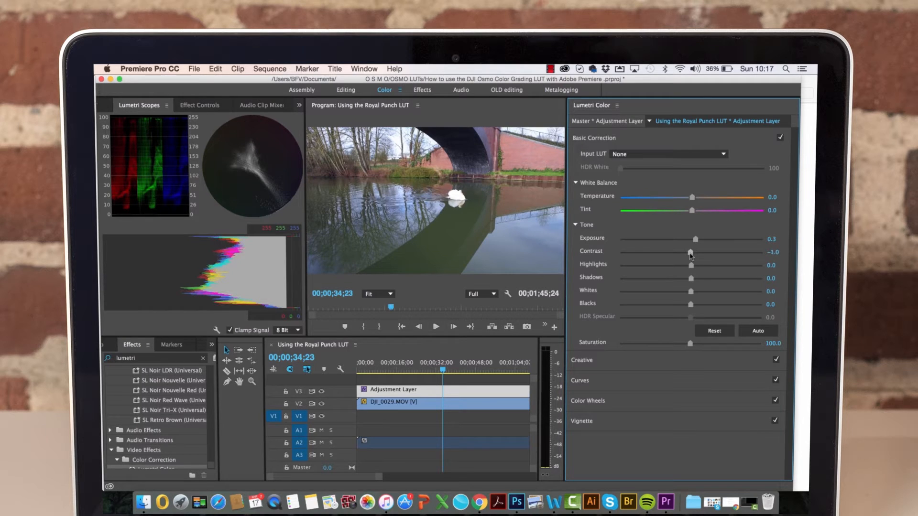
left_click_drag(690, 251, 680, 252)
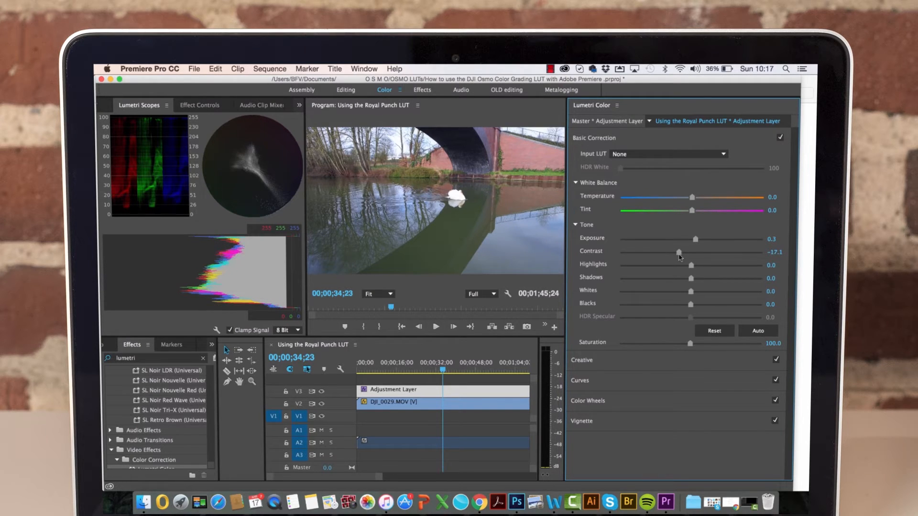
left_click_drag(690, 265, 707, 265)
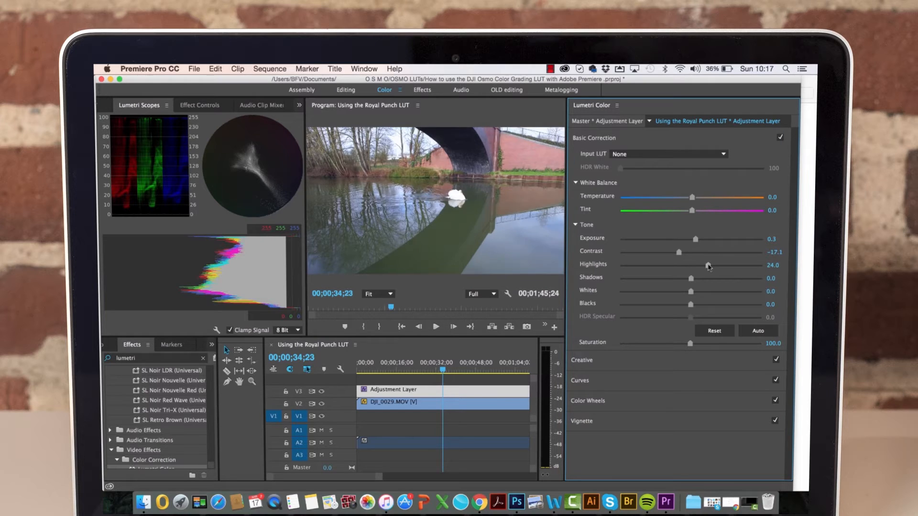
left_click_drag(691, 278, 705, 278)
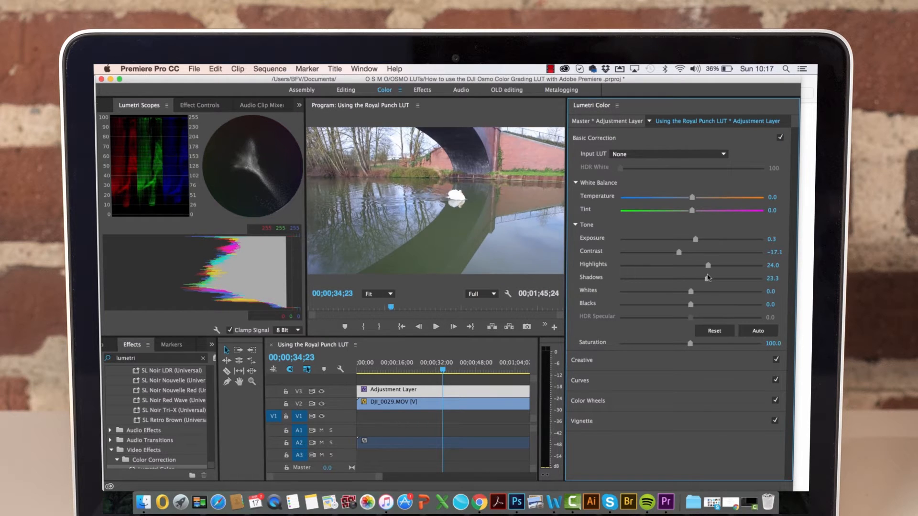
left_click_drag(706, 278, 665, 278)
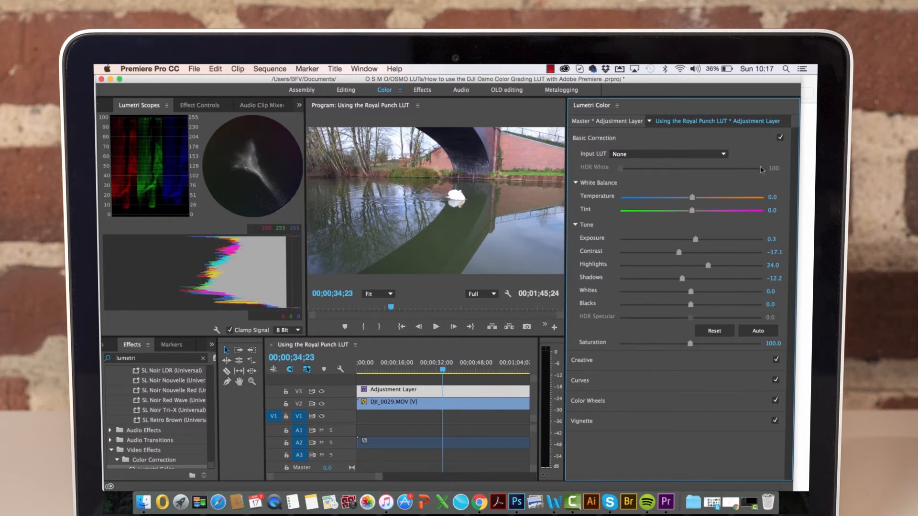
left_click(593, 138)
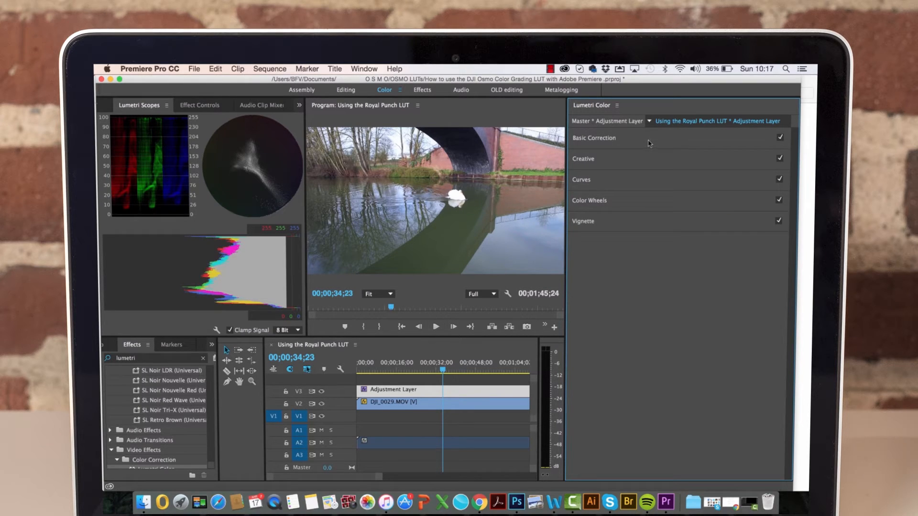
mouse_move(602, 166)
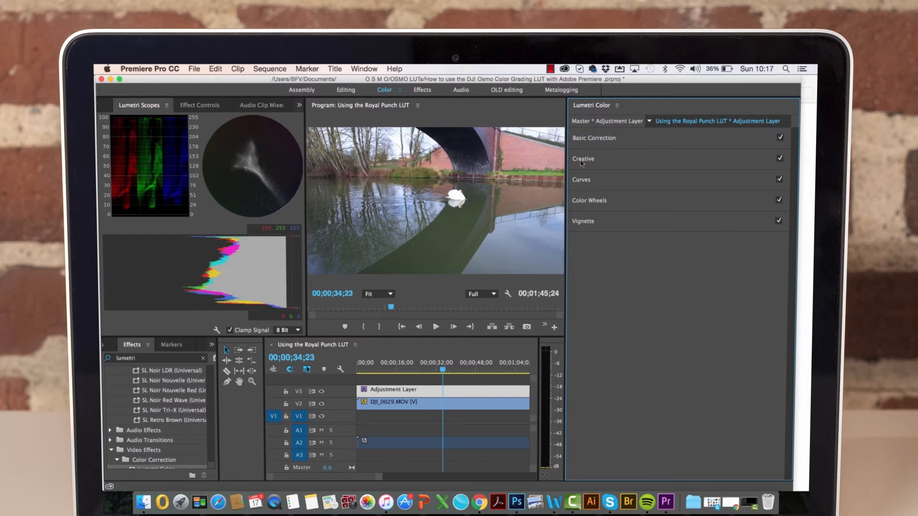
mouse_move(664, 160)
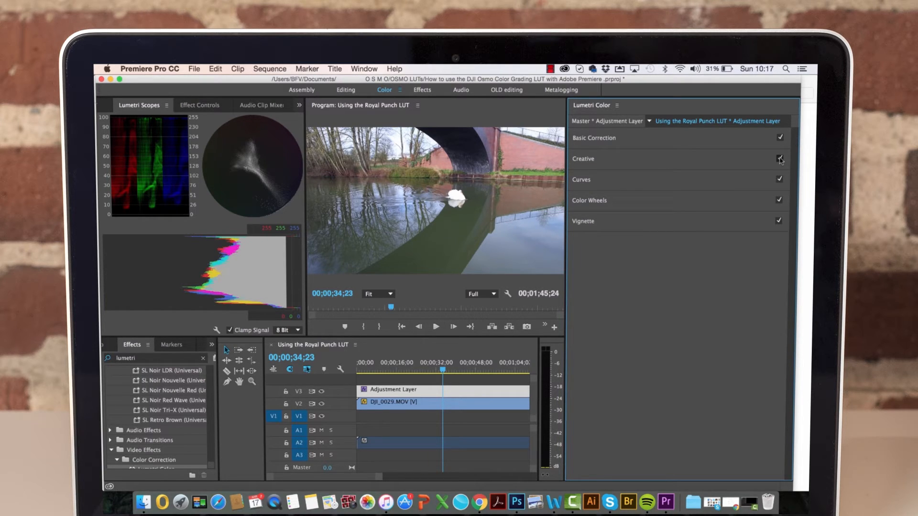
left_click(780, 159)
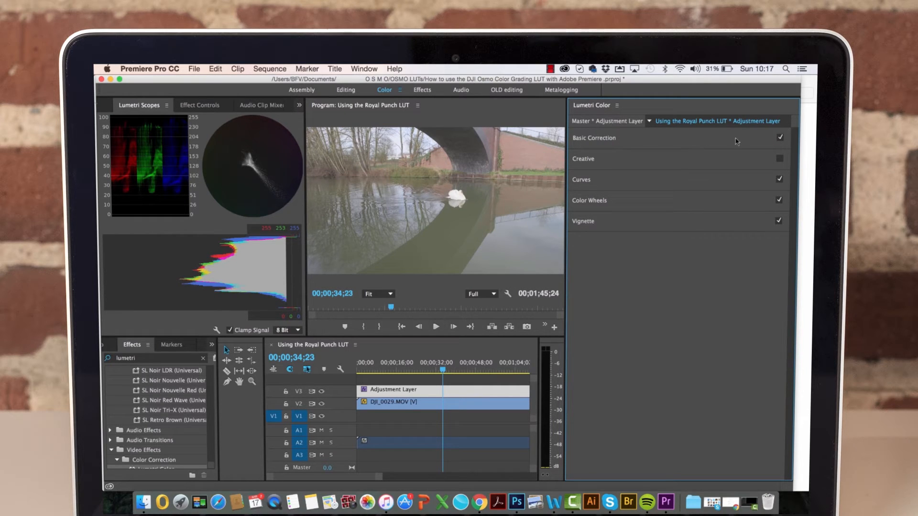
left_click(780, 137)
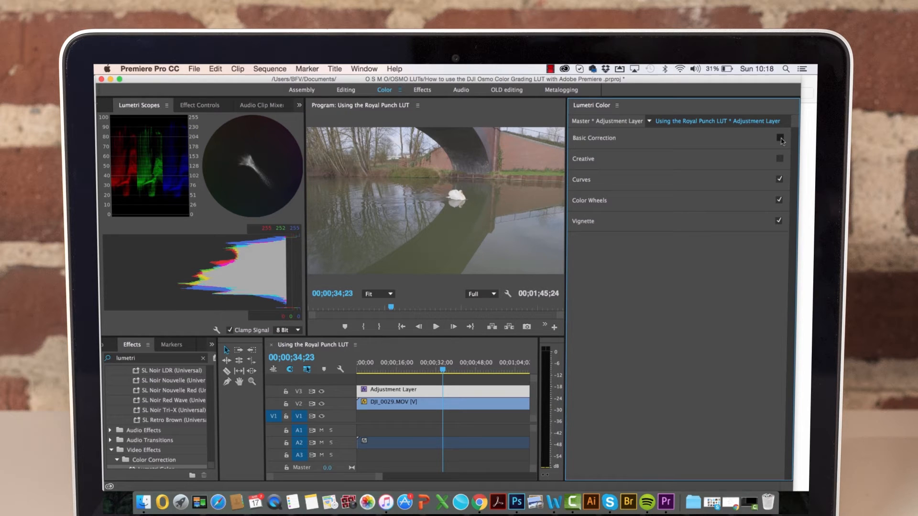
left_click(780, 138)
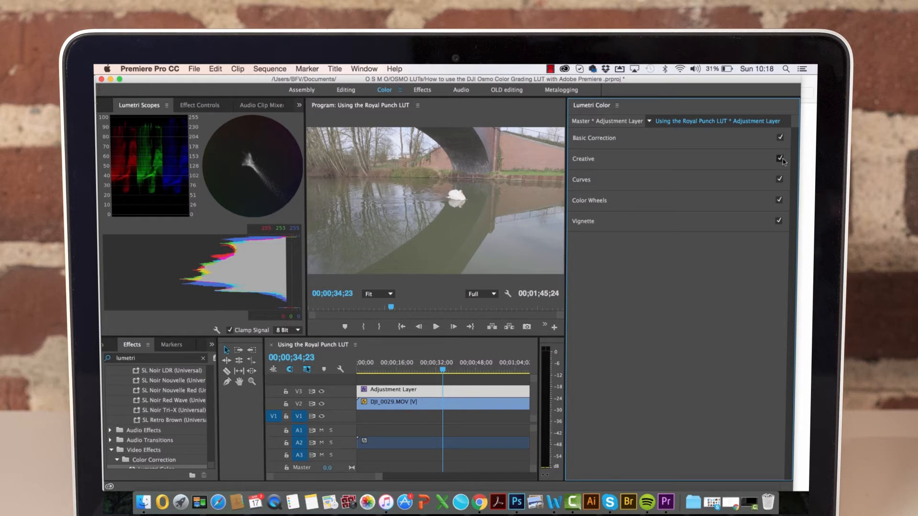
left_click(779, 159)
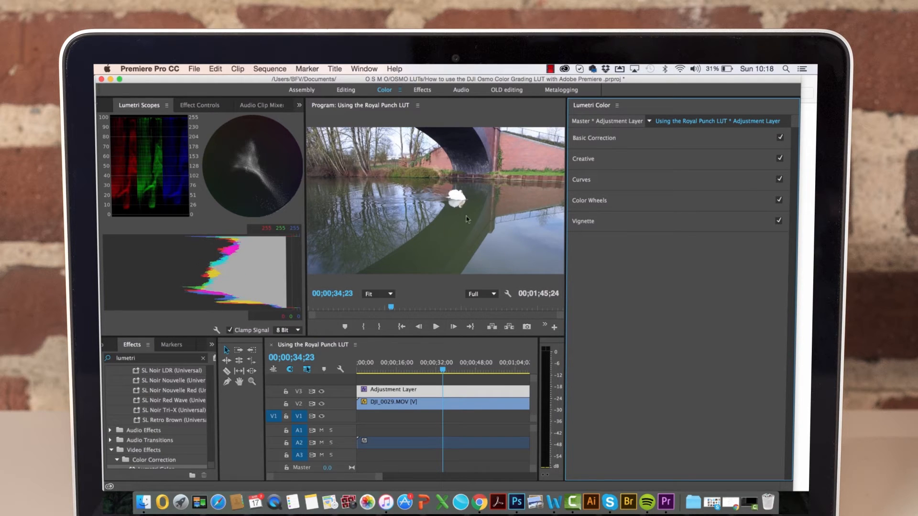
mouse_move(446, 228)
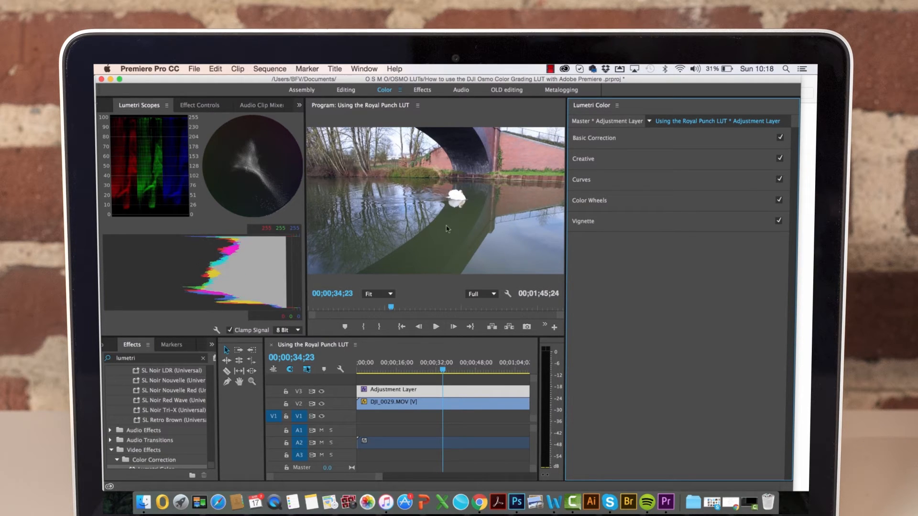
mouse_move(438, 233)
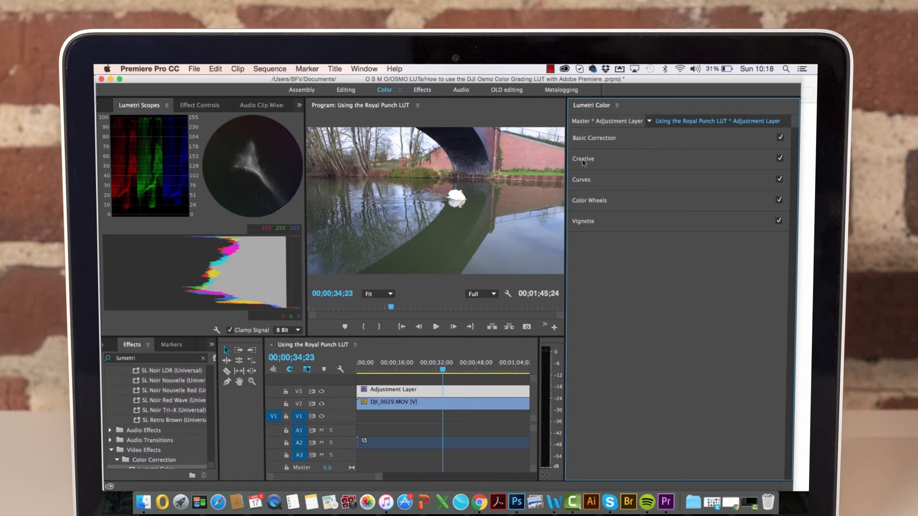
left_click(594, 138)
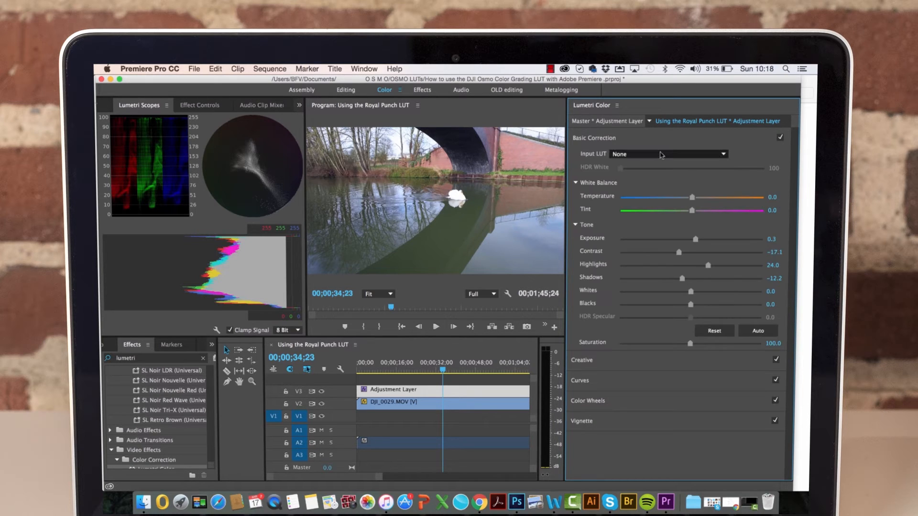
mouse_move(660, 156)
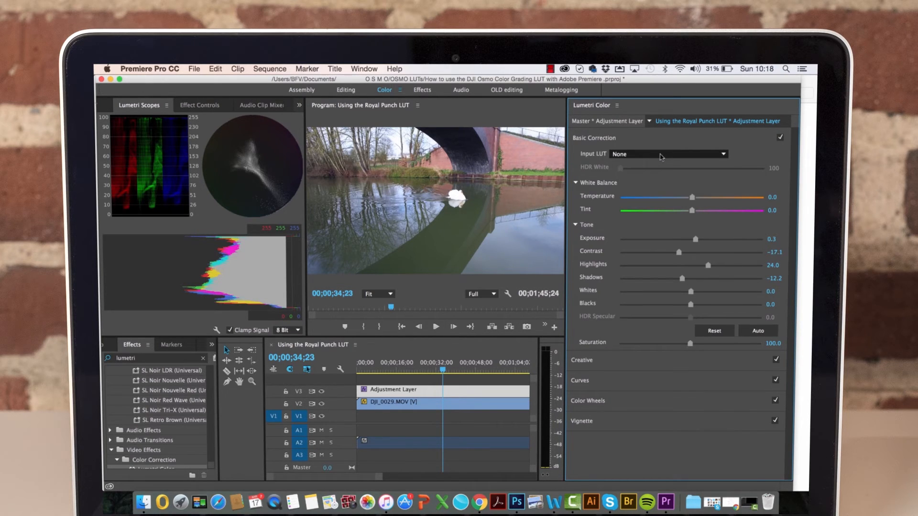
left_click(668, 153)
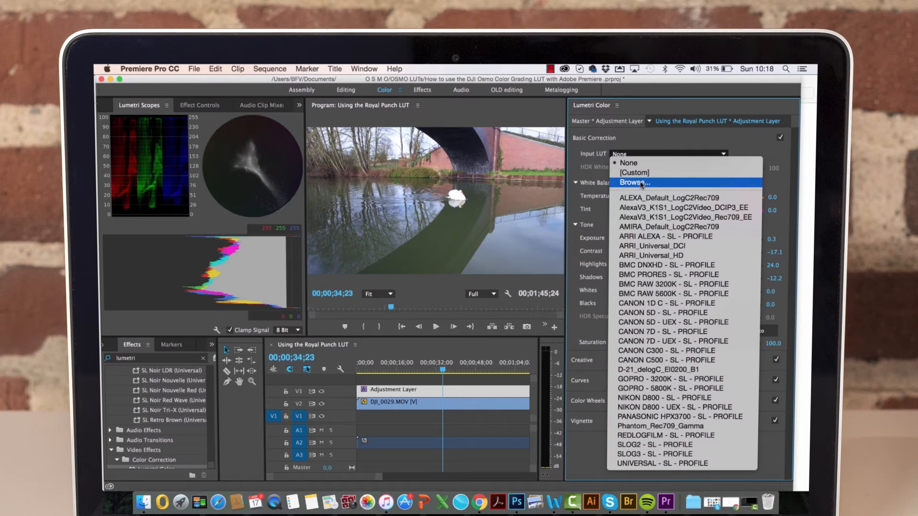
left_click(628, 162)
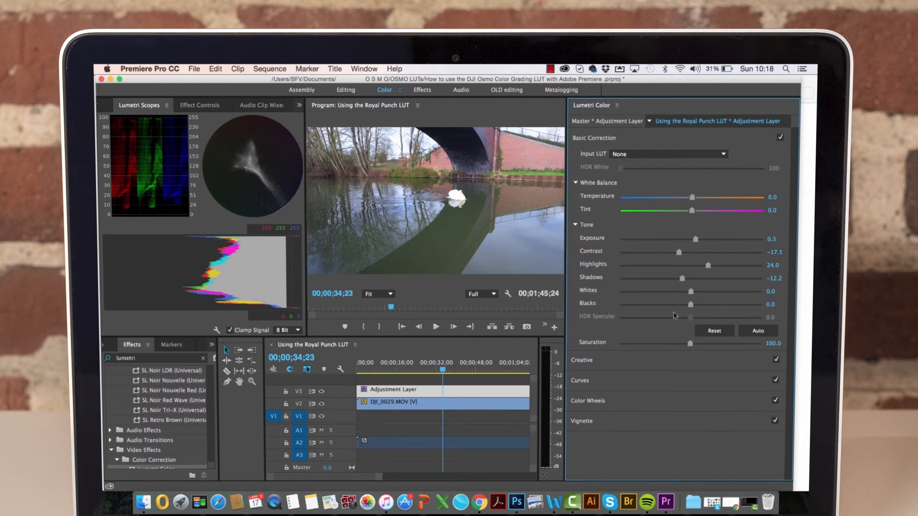
mouse_move(568, 282)
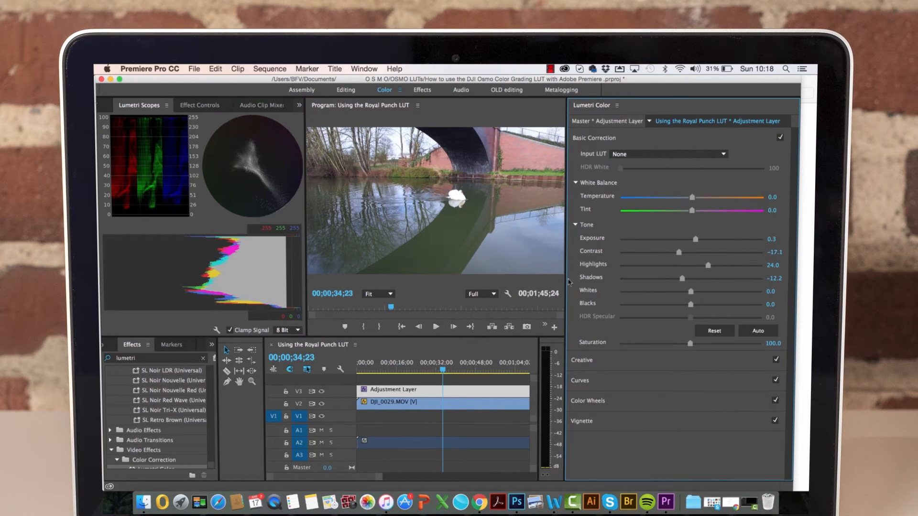
mouse_move(680, 153)
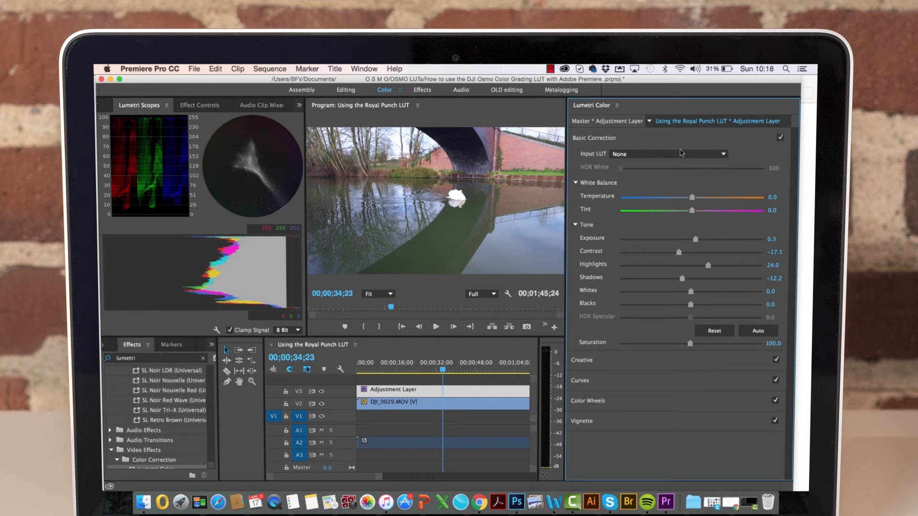
left_click(594, 137)
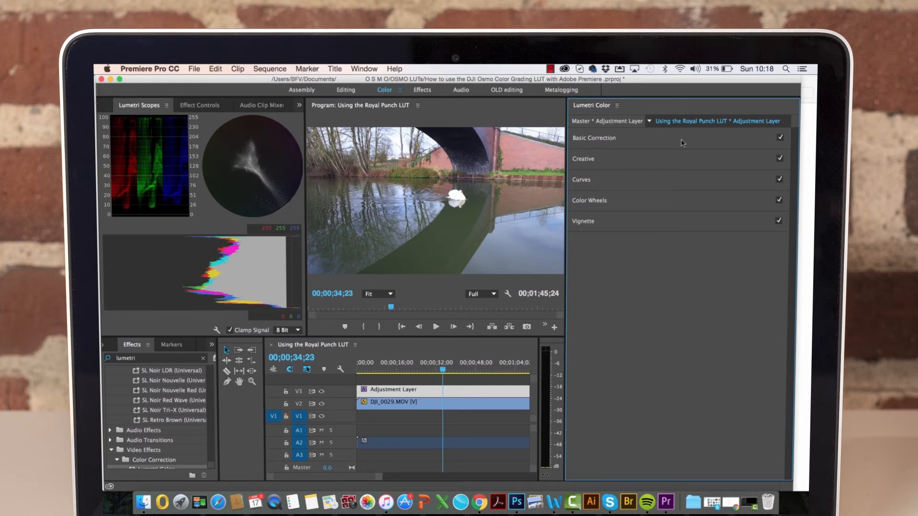
mouse_move(497, 92)
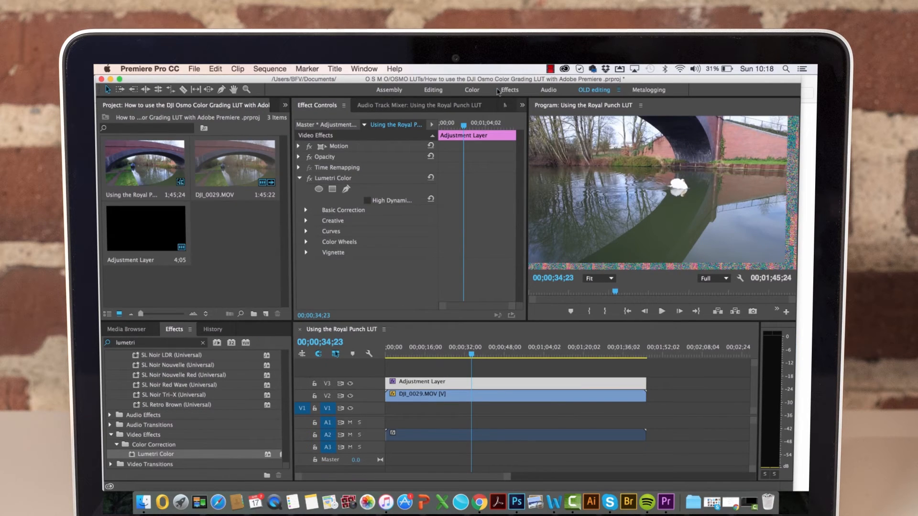
- Expand the Lumetri Creative section on the adjustment layer, revealing the Royalpunch look
left_click(306, 220)
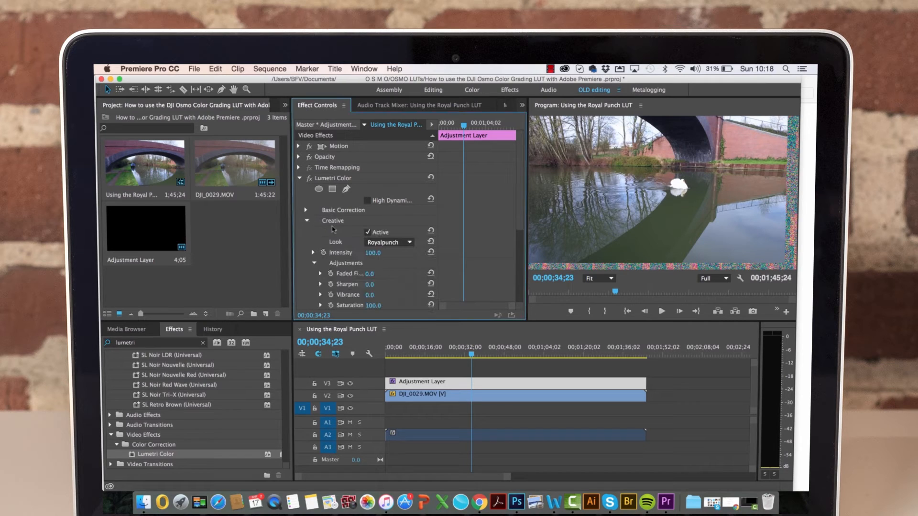